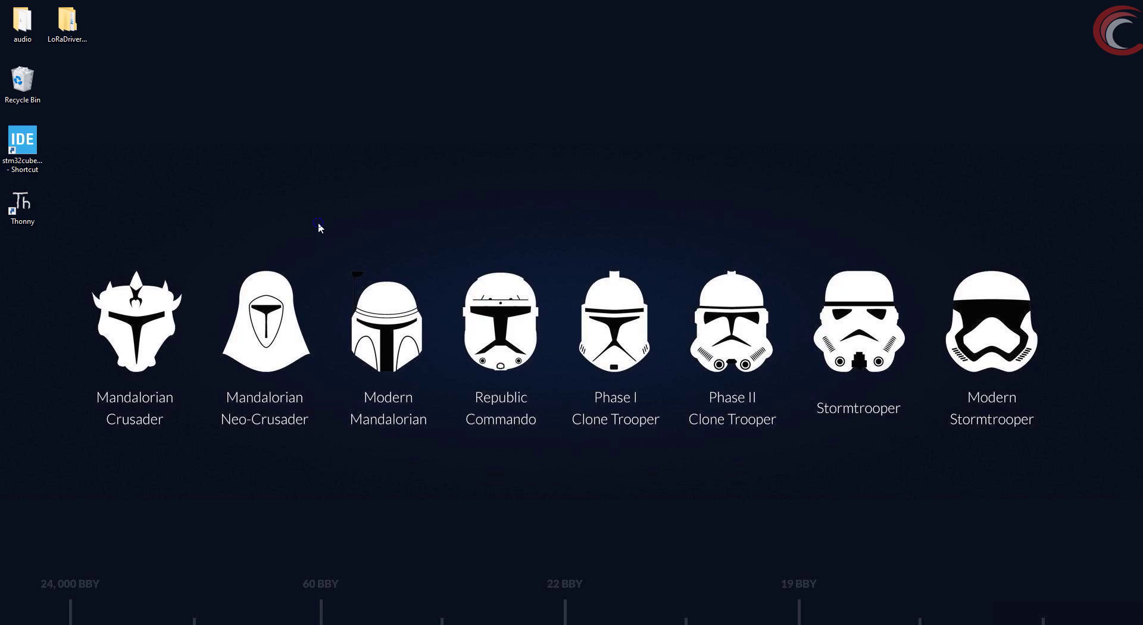
mouse_move(127, 574)
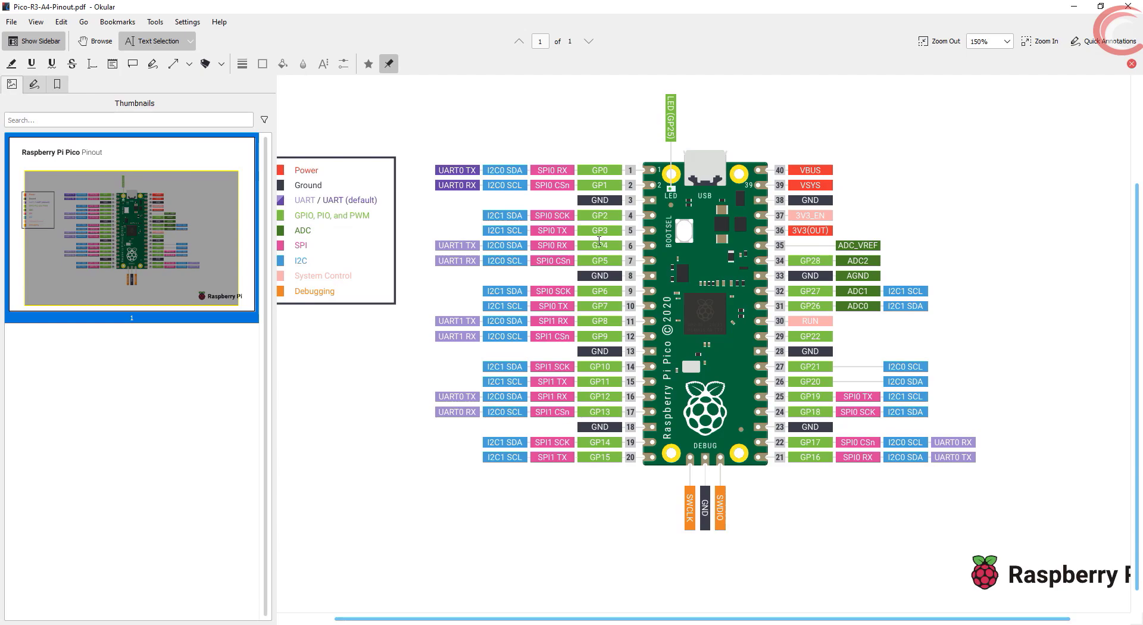
mouse_move(787, 339)
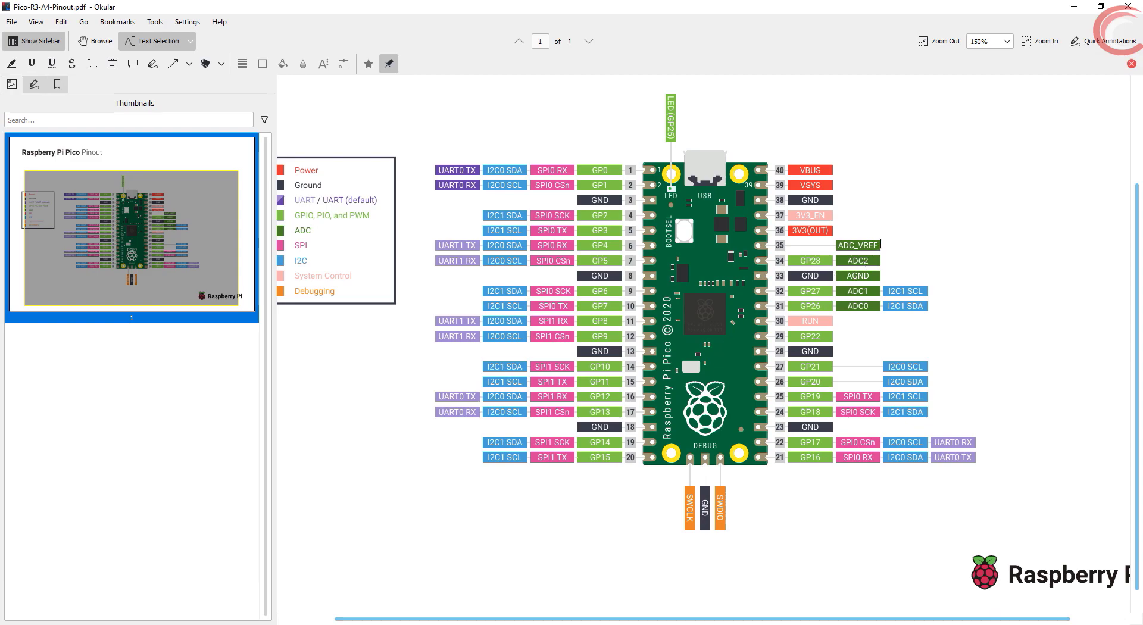
mouse_move(919, 290)
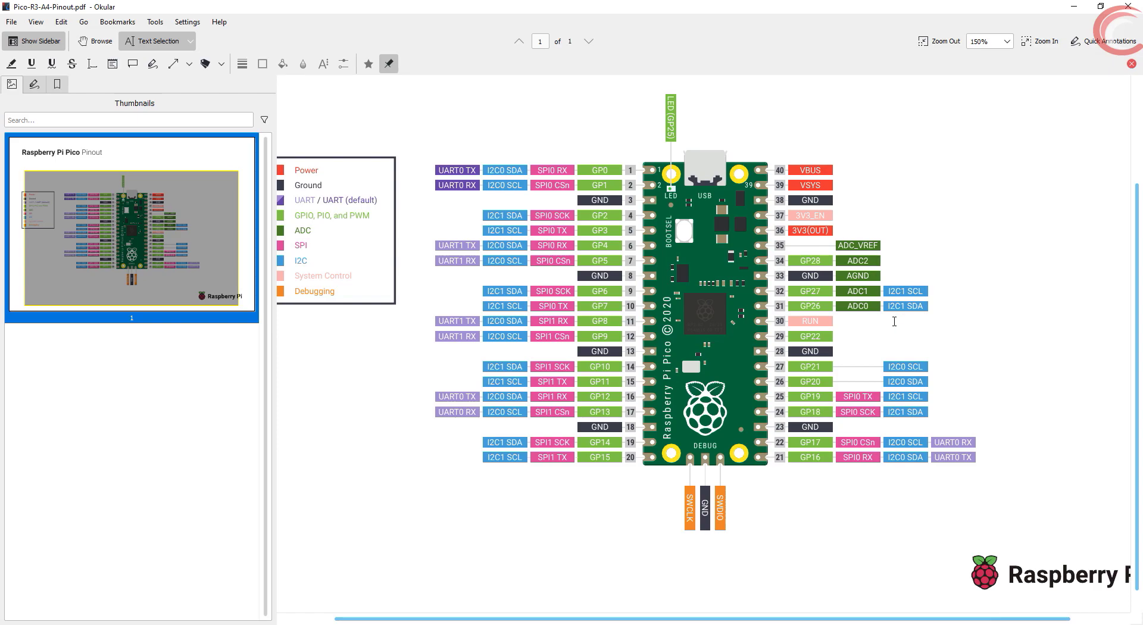
mouse_move(868, 324)
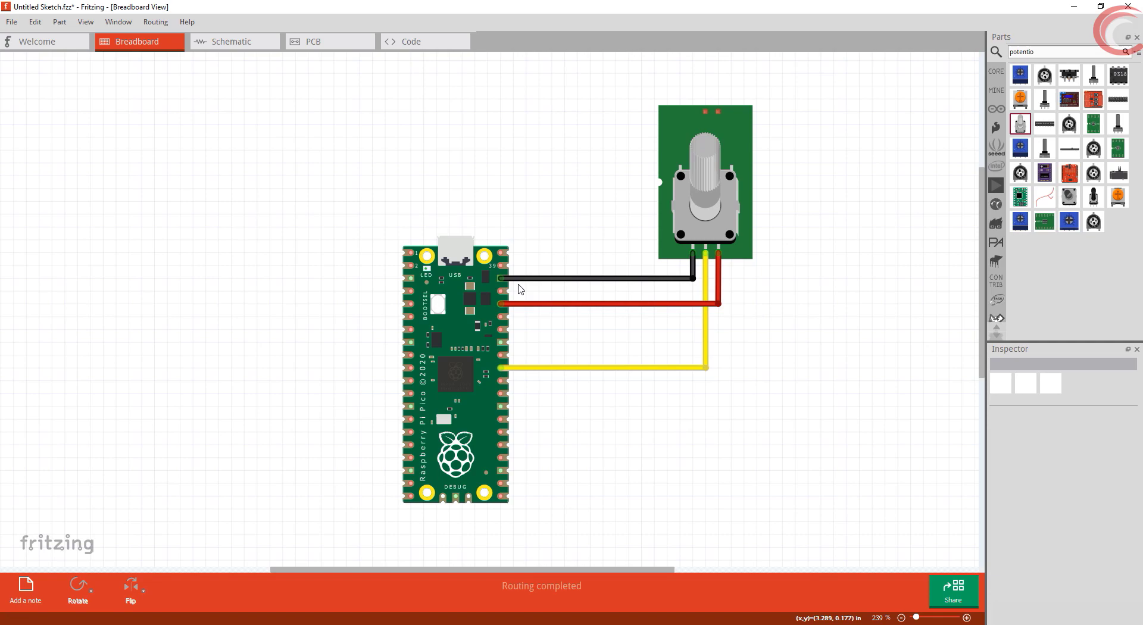
mouse_move(681, 268)
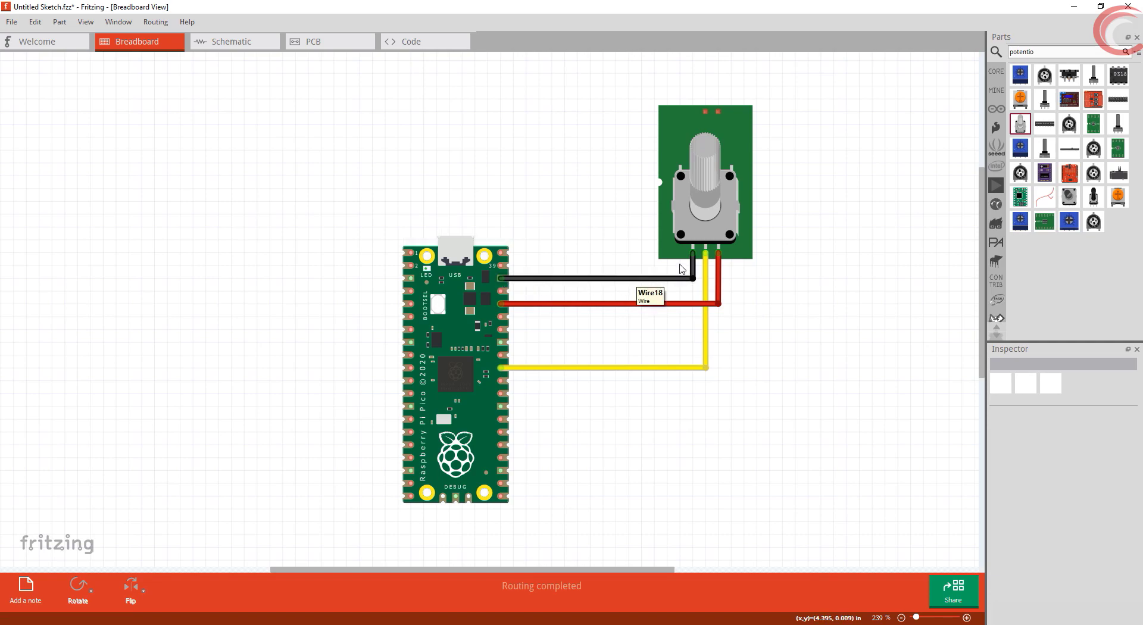
mouse_move(896, 168)
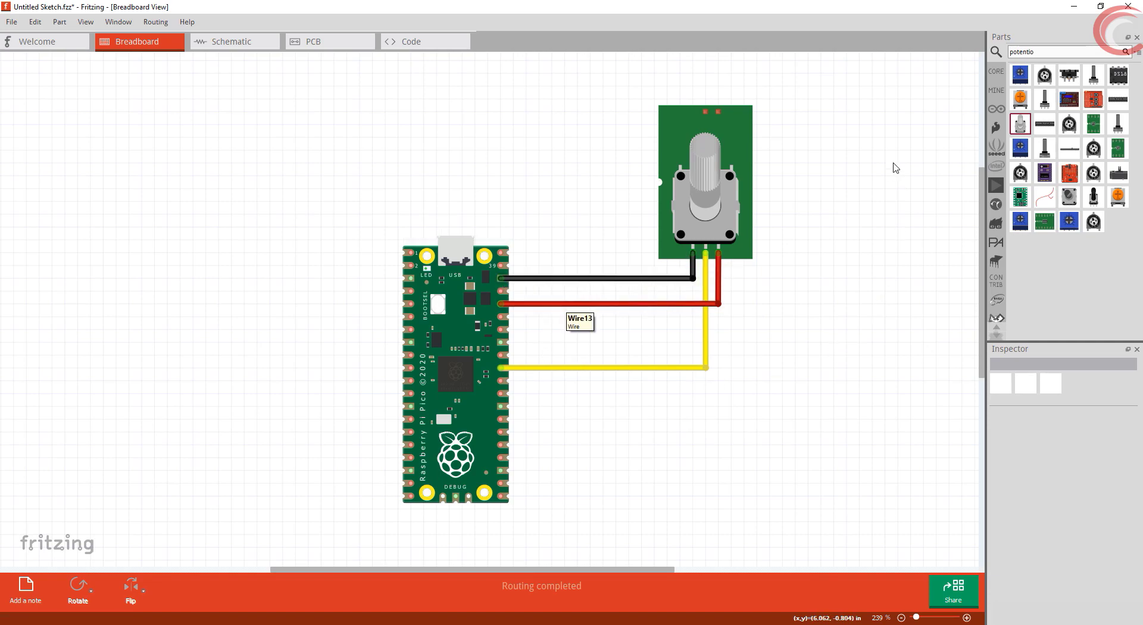
mouse_move(687, 155)
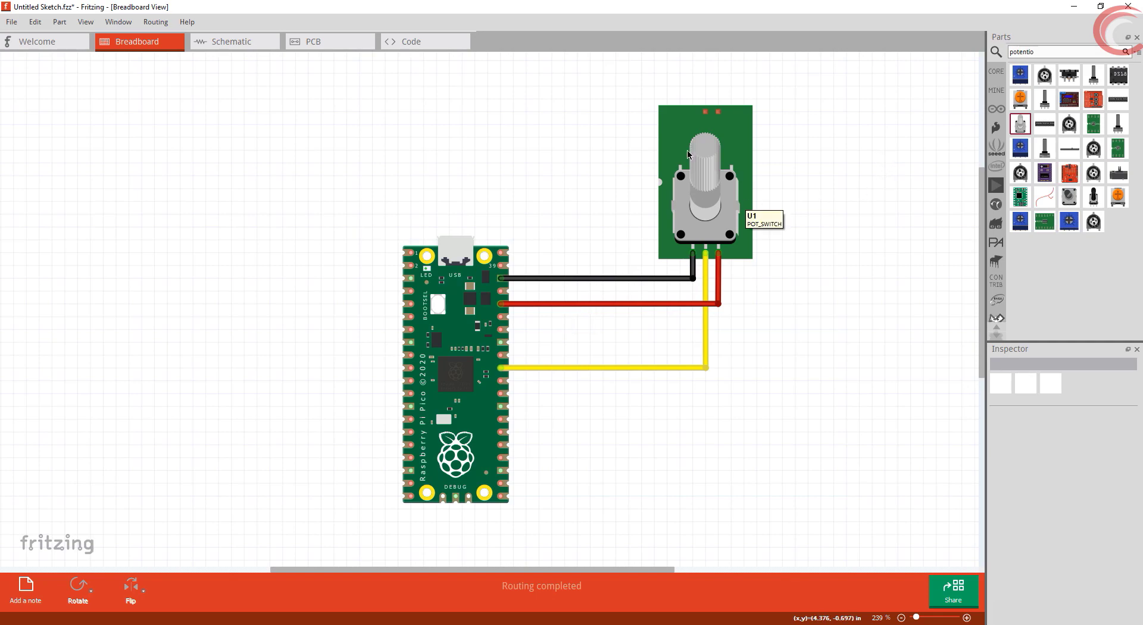
mouse_move(721, 167)
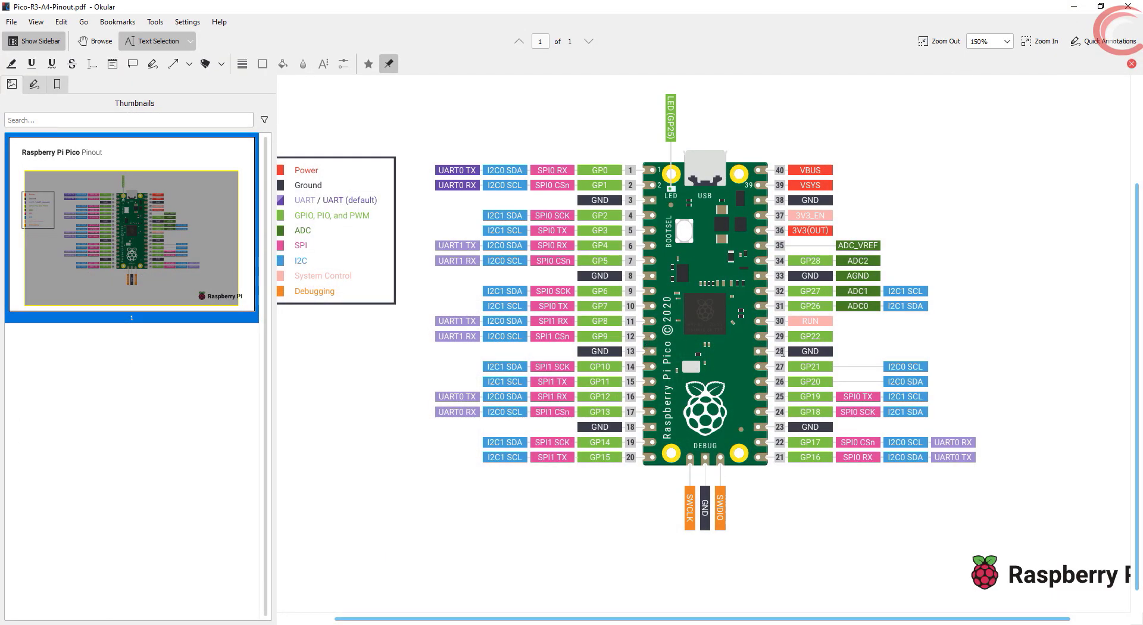
mouse_move(137, 572)
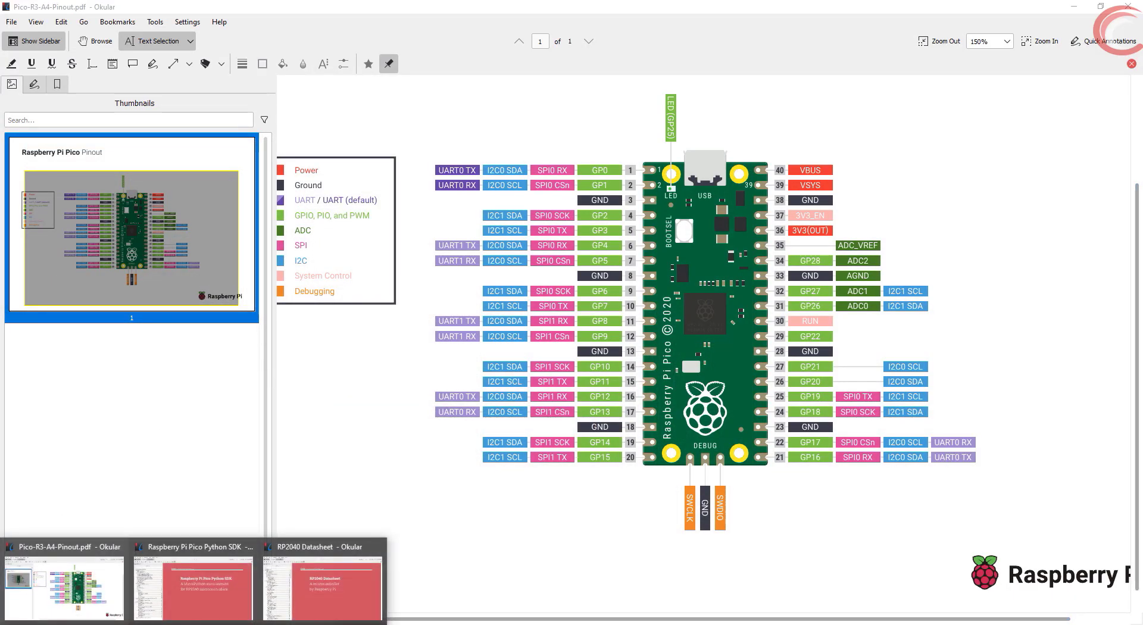
Step: Navigate the RP2040 datasheet to section 4.9 ADC and Temperature Sensor and highlight the 12-bit resolution spec
click(321, 587)
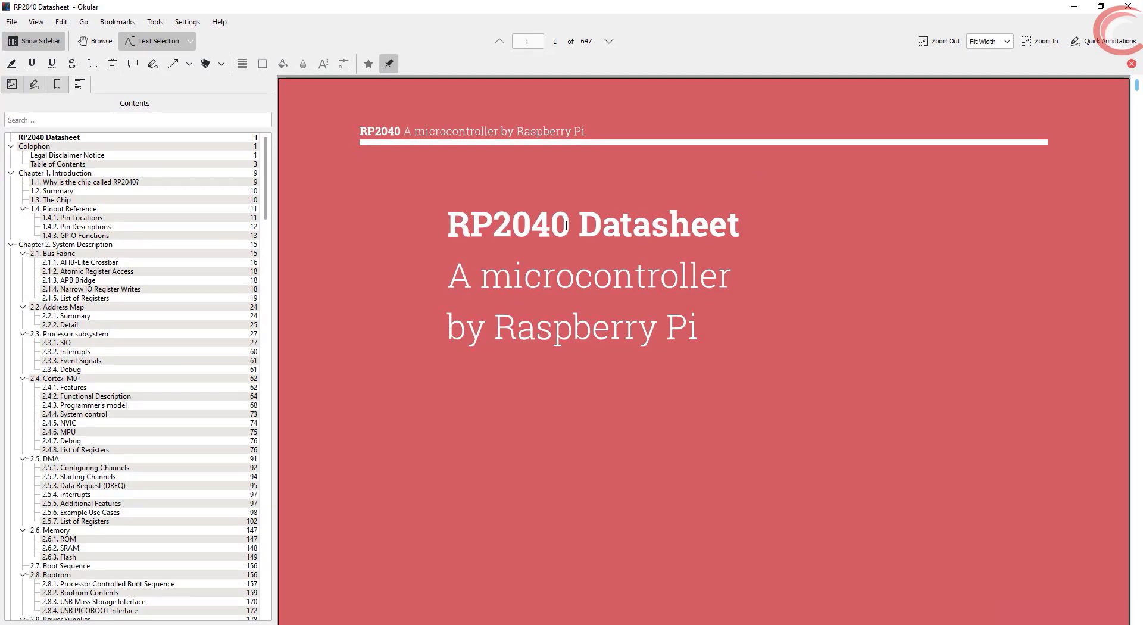
click(34, 147)
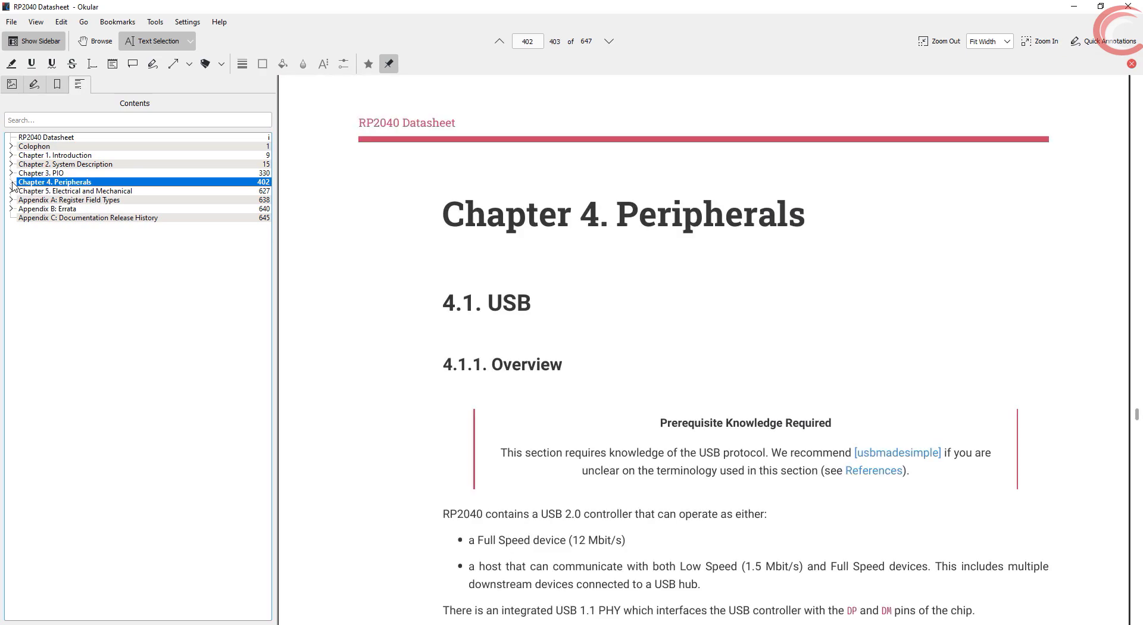
click(10, 181)
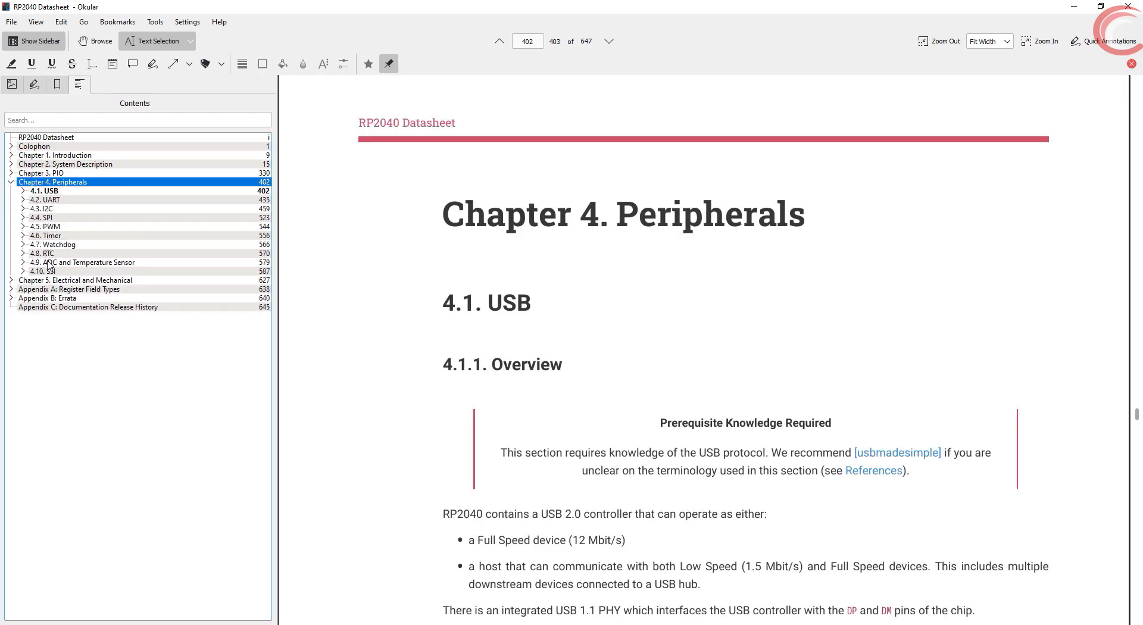
click(85, 262)
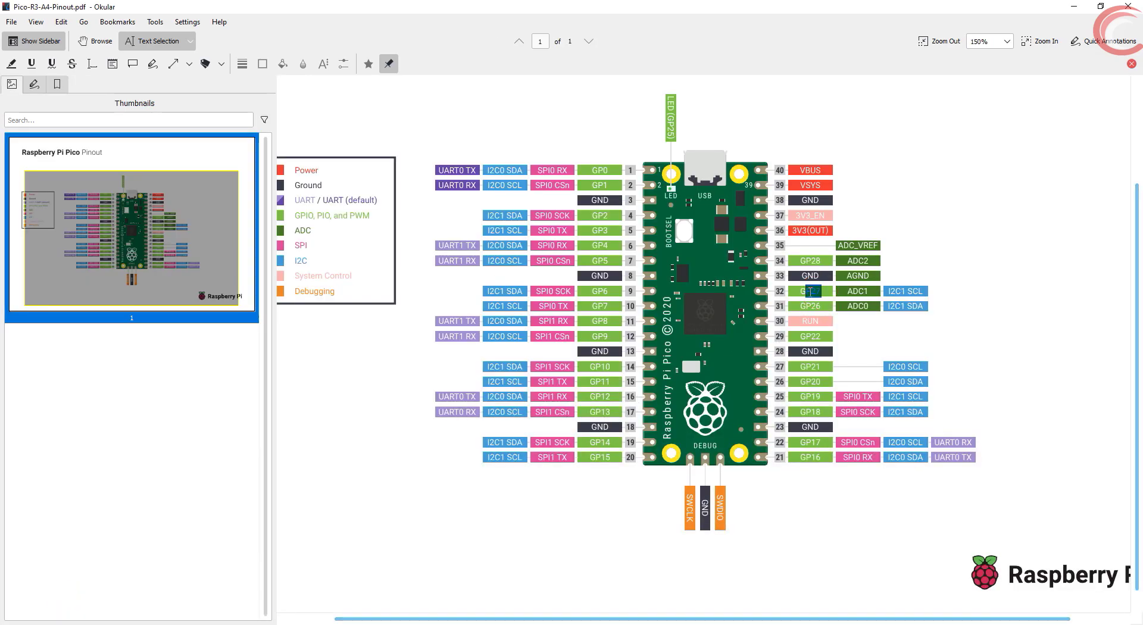
mouse_move(859, 246)
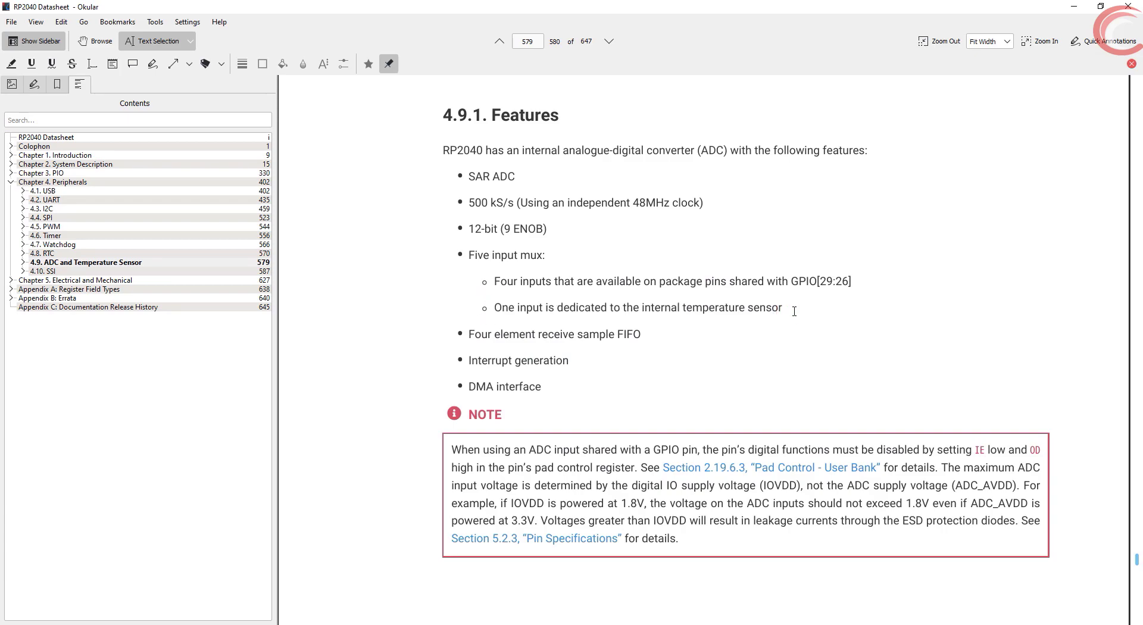
mouse_move(604, 279)
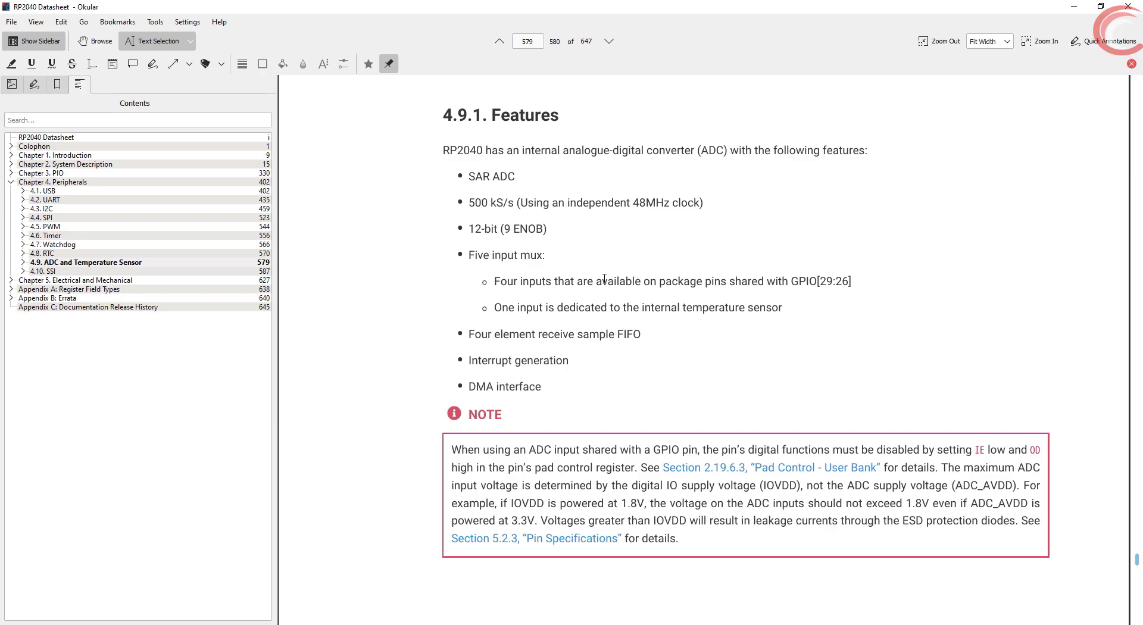
mouse_move(629, 271)
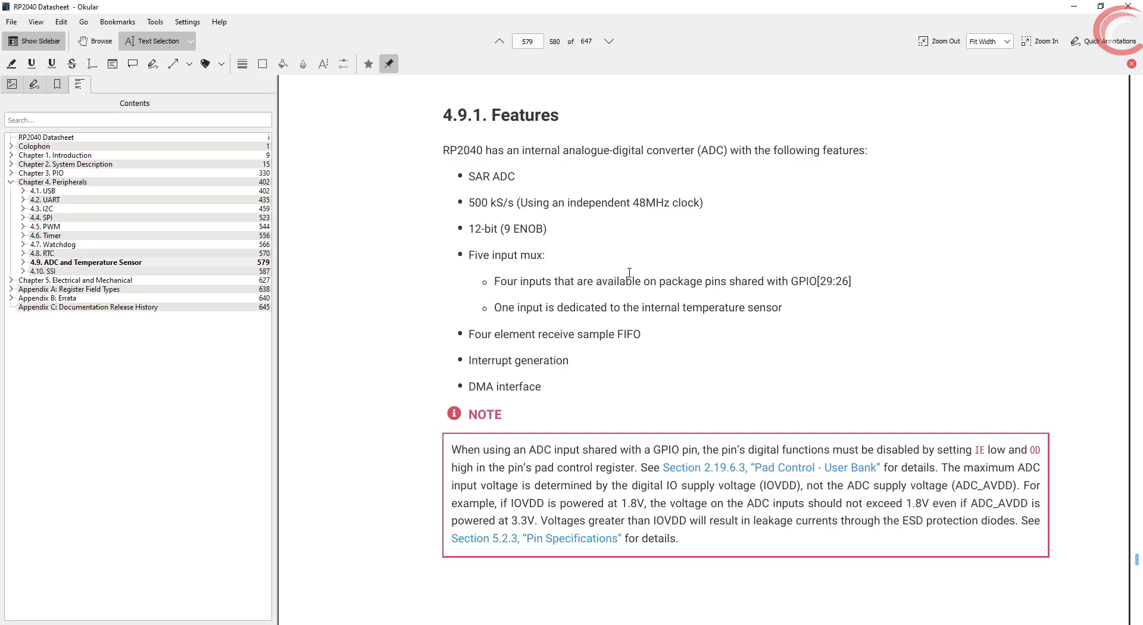
mouse_move(471, 229)
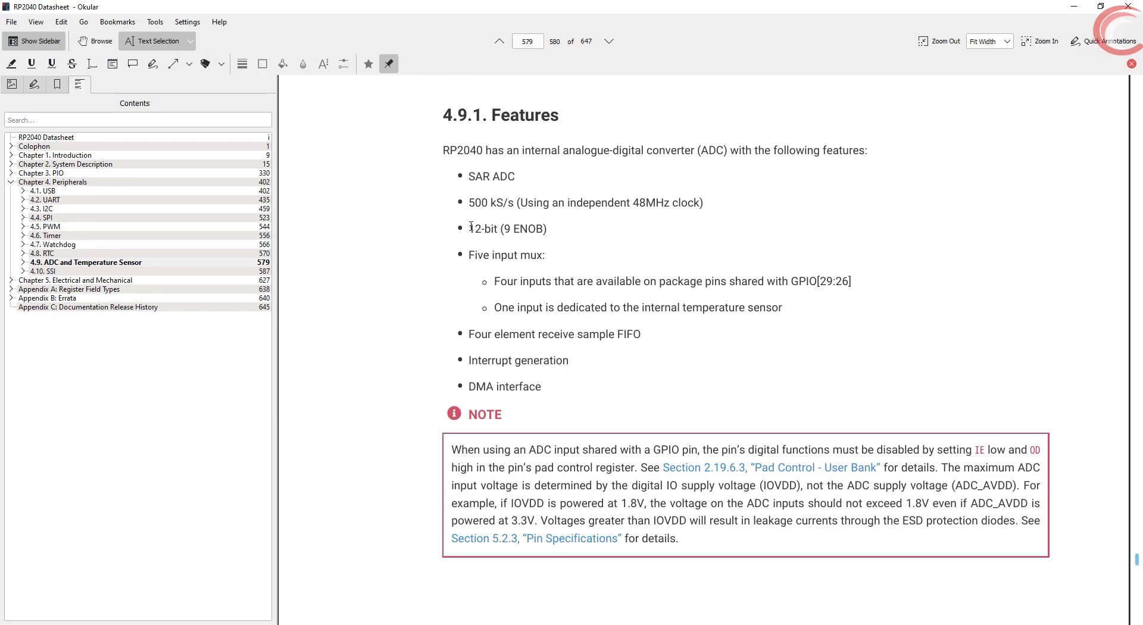
double_click(482, 229)
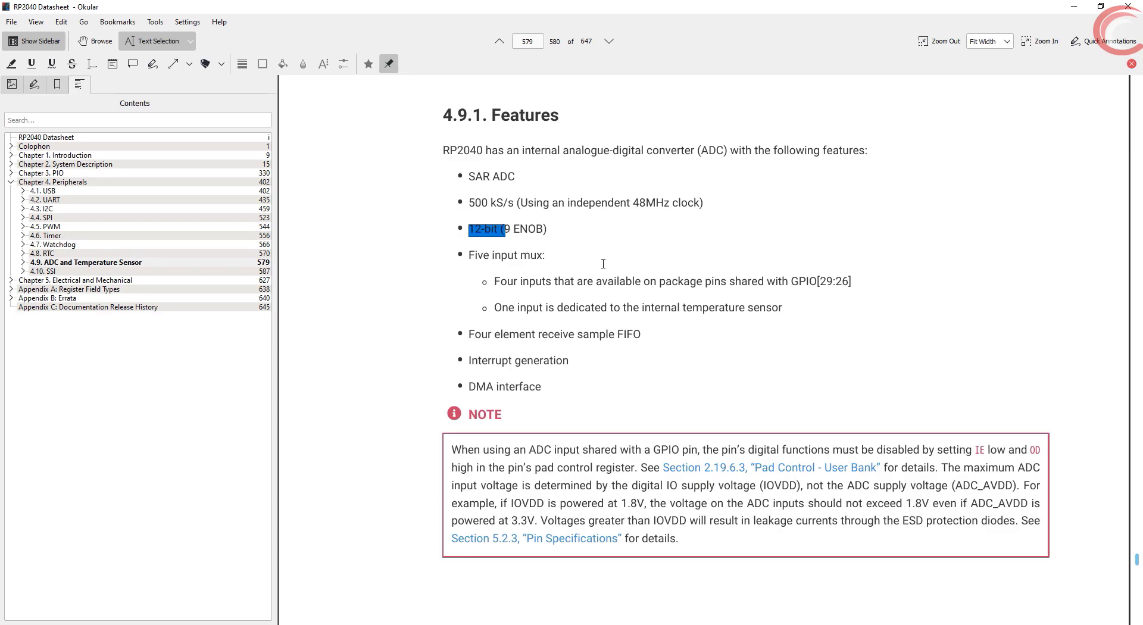
mouse_move(839, 197)
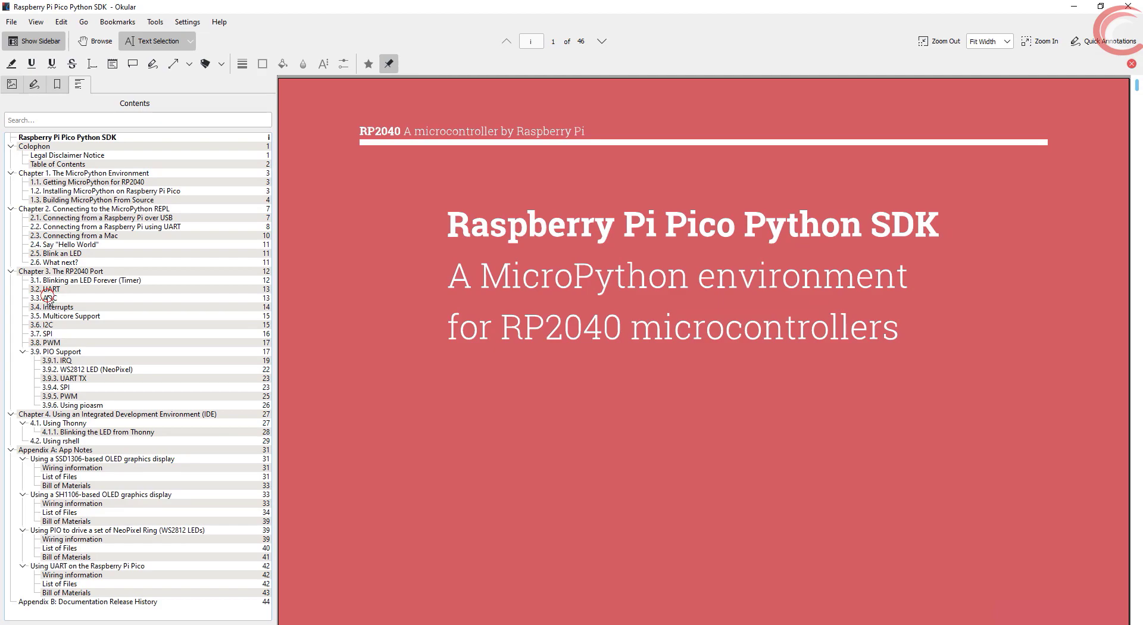
Step: Jump to the 3.3 ADC section of the Pico Python SDK, page 14
click(43, 298)
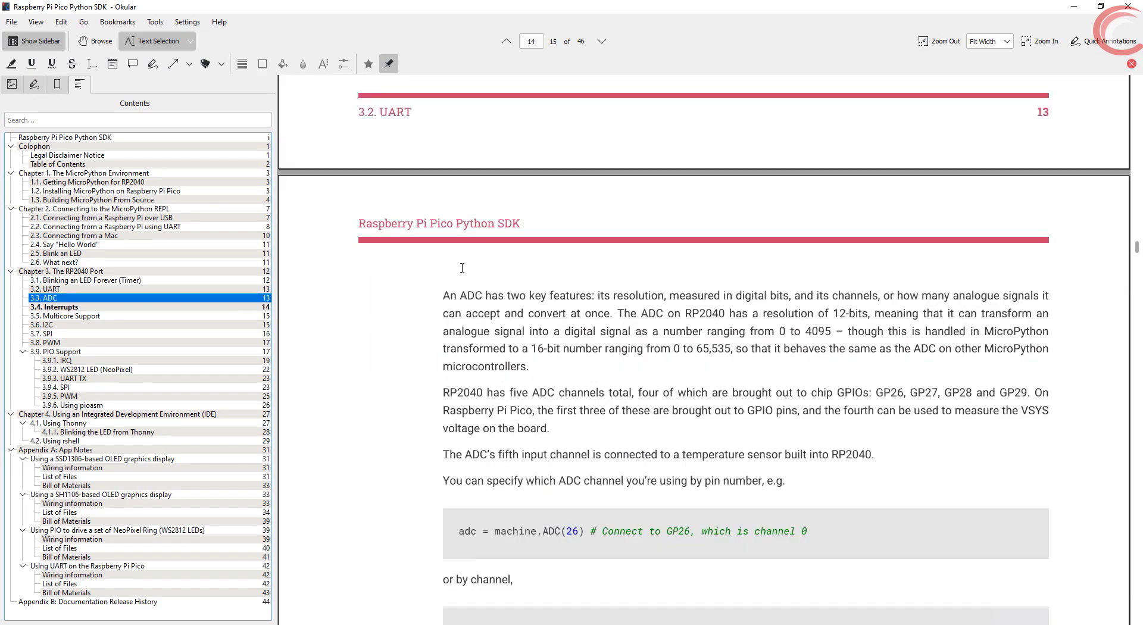
mouse_move(689, 331)
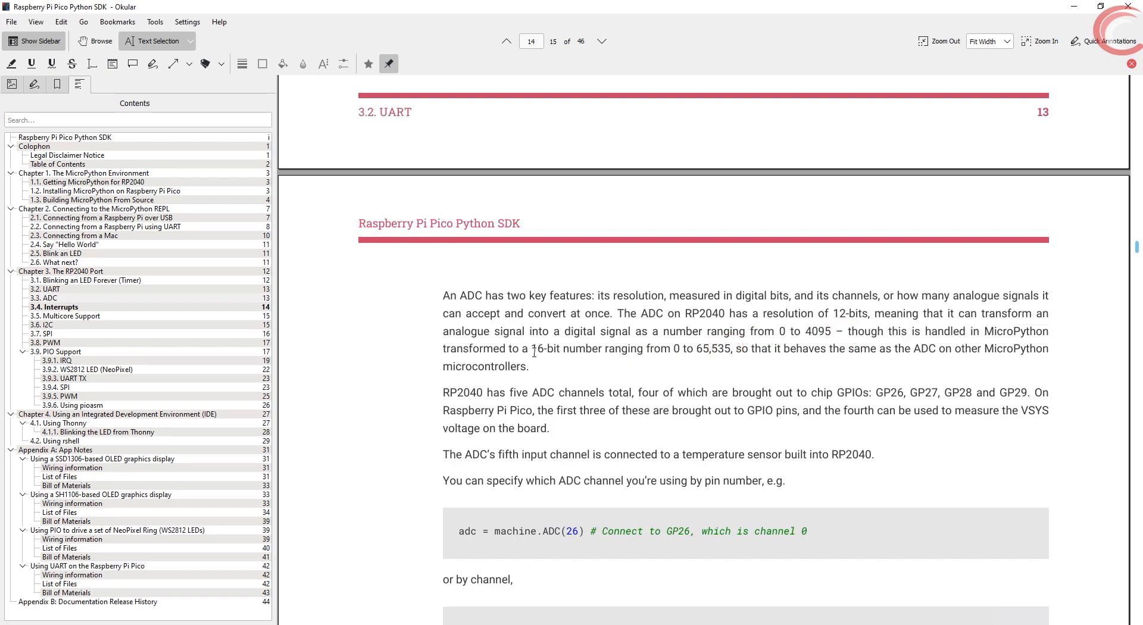
mouse_move(735, 363)
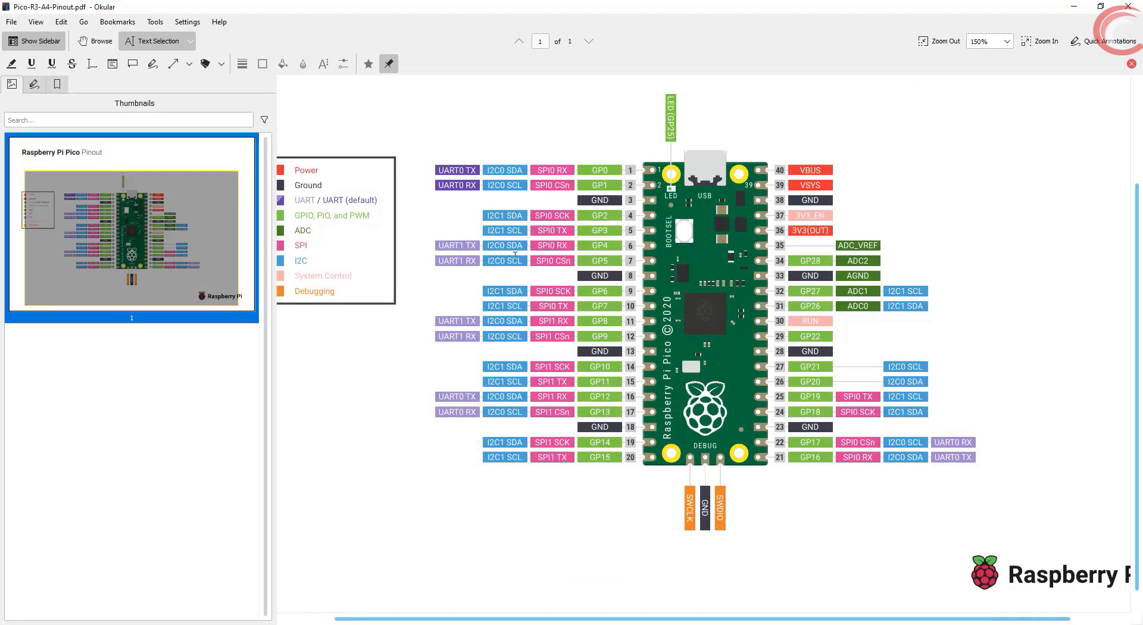
mouse_move(110, 600)
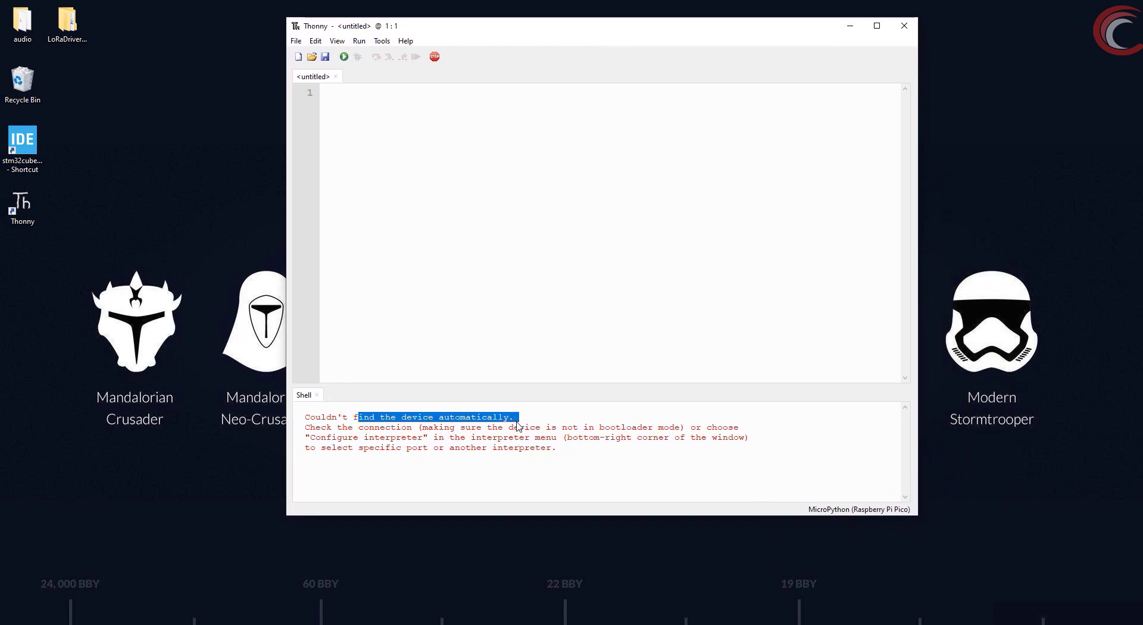
Step: Connect Thonny's shell to the Pico so the MicroPython v1.14 prompt appears
click(437, 97)
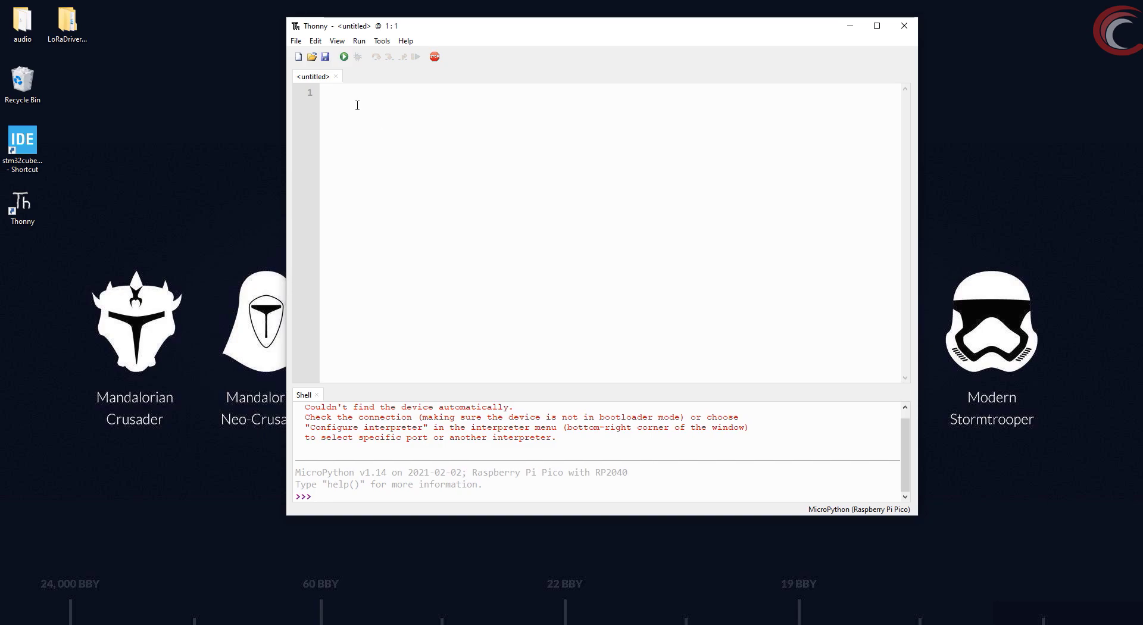
Step: Write 'from machine import ADC' and adc = ADC(0) with a comment mapping ADC0 to pin 26
click(877, 25)
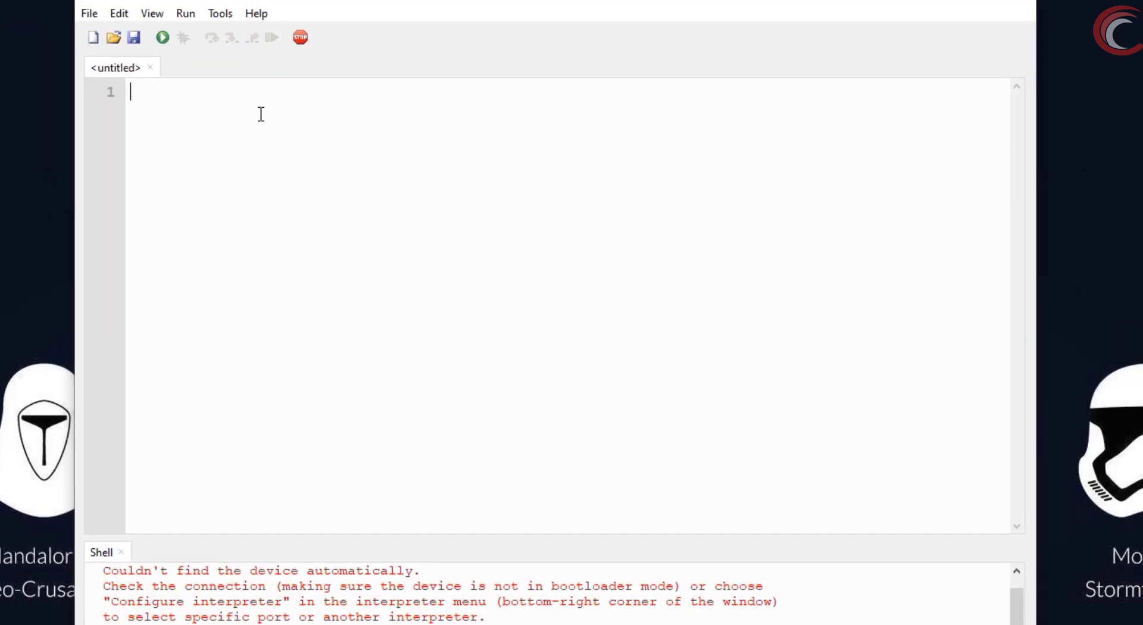
text(from)
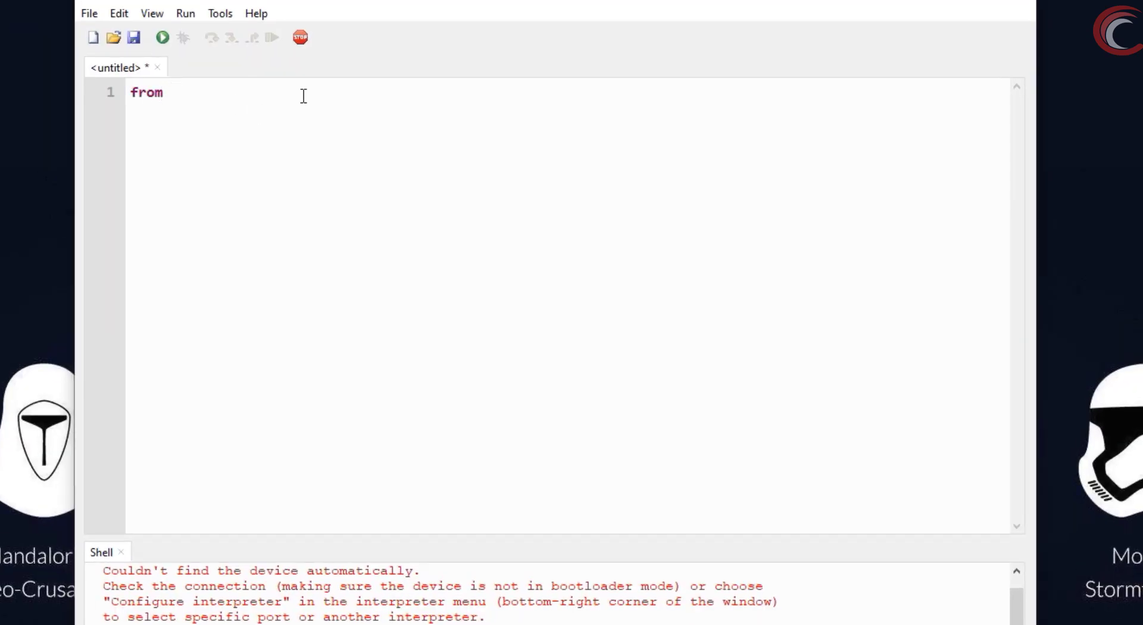
text(machine import)
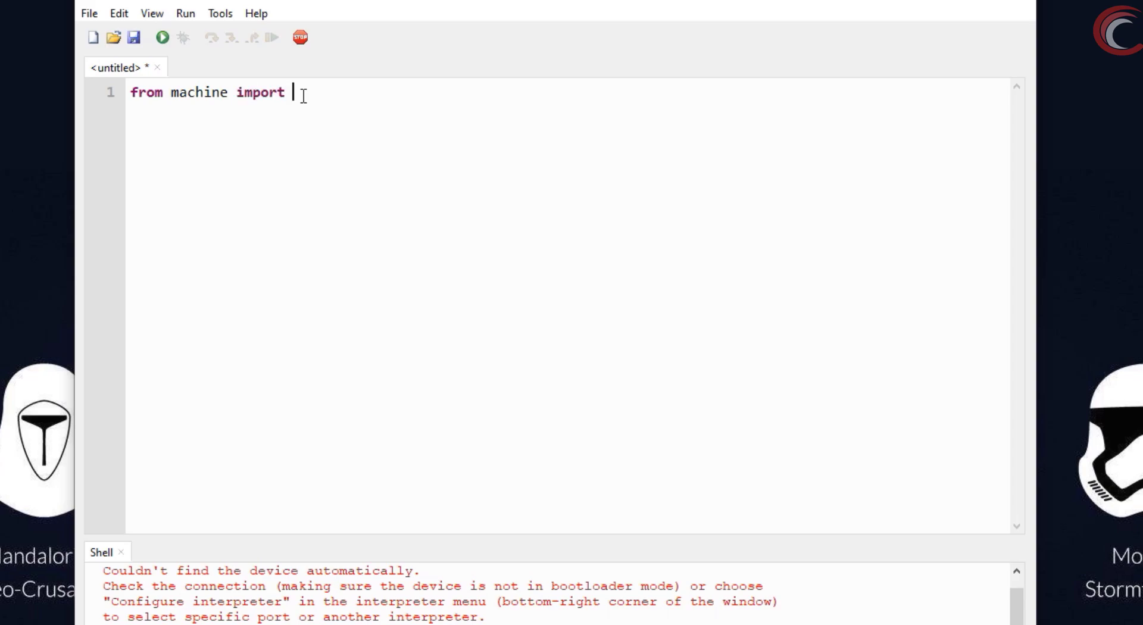
text(ADC)
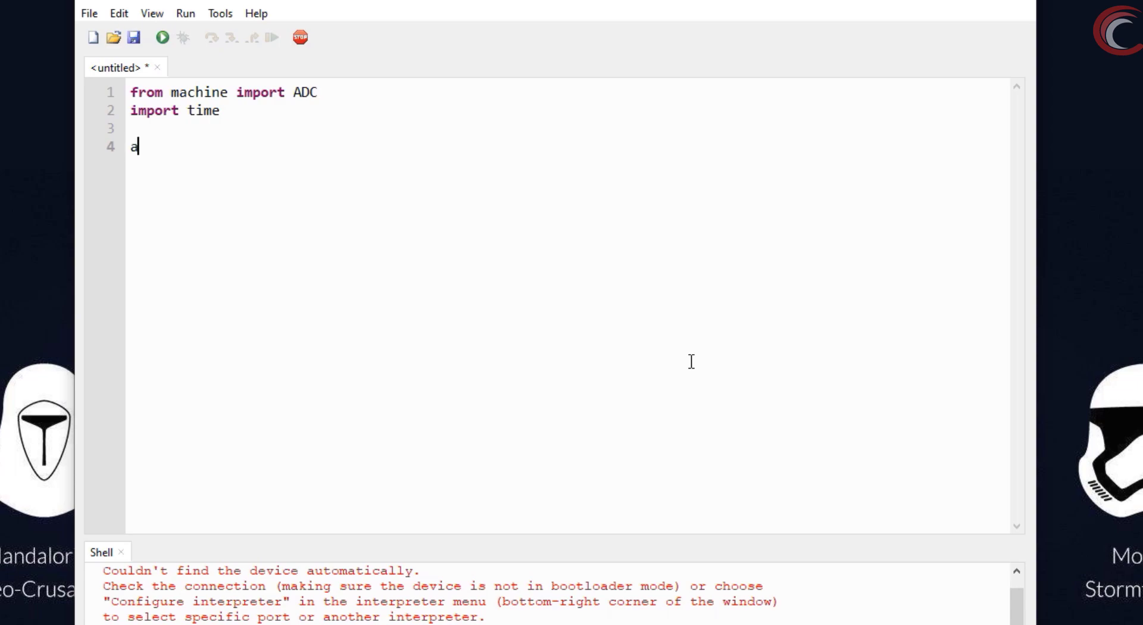
text(dc = ADC900)
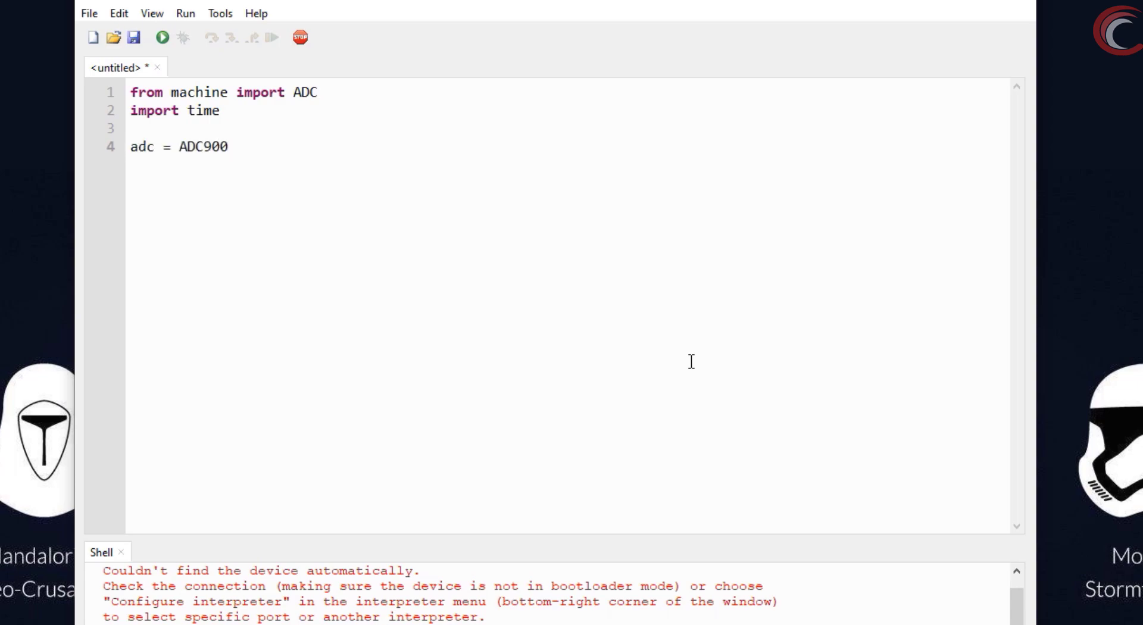
text((0))
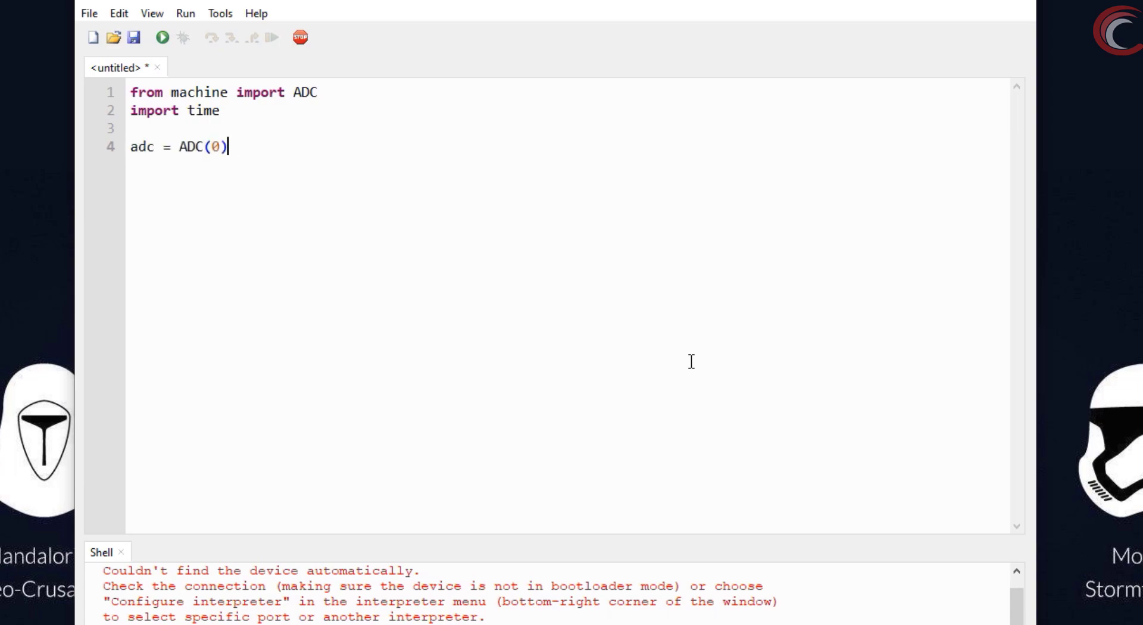
text(#initialise the ADC)
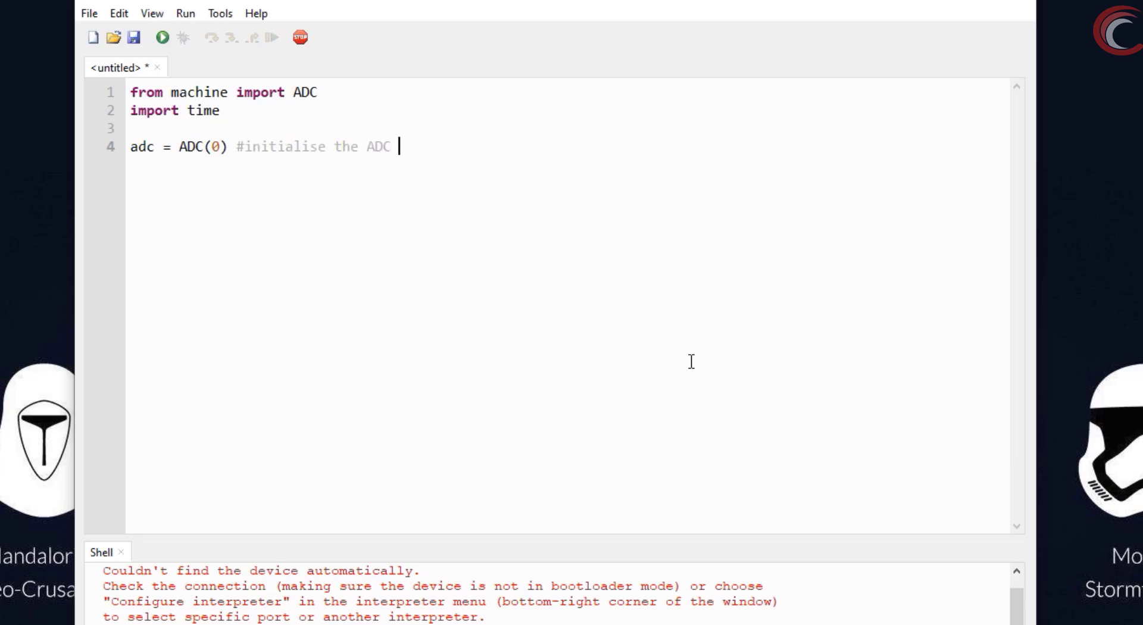
text(0 -> pin 26)
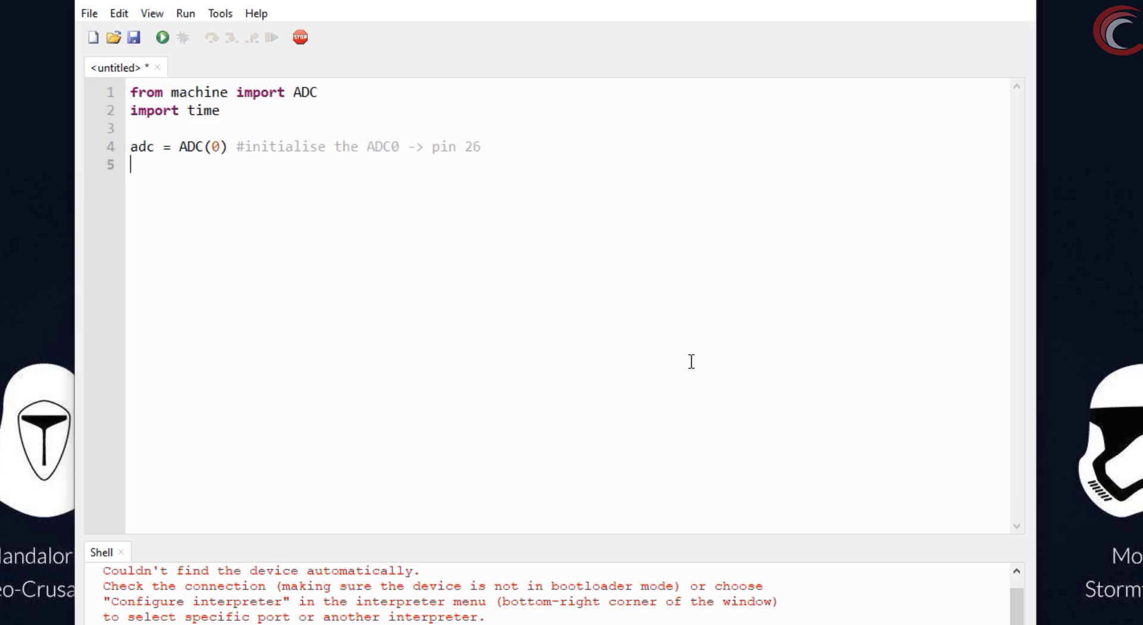
Step: Add a while True loop reading voltage = adc.read_u16()
text(while Tr)
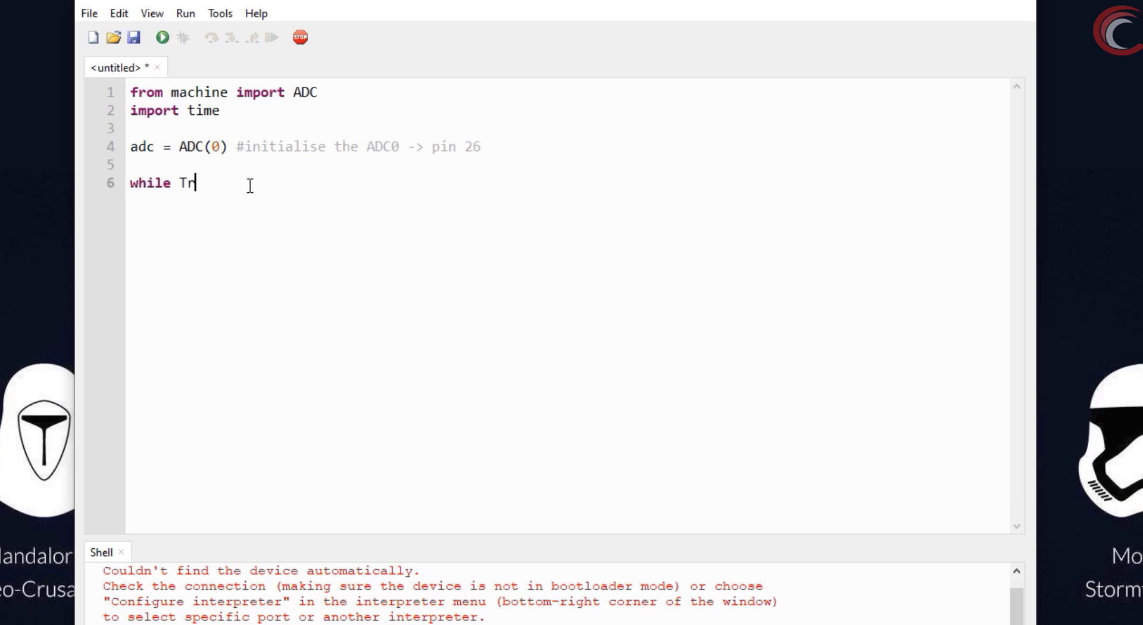
text(ue:)
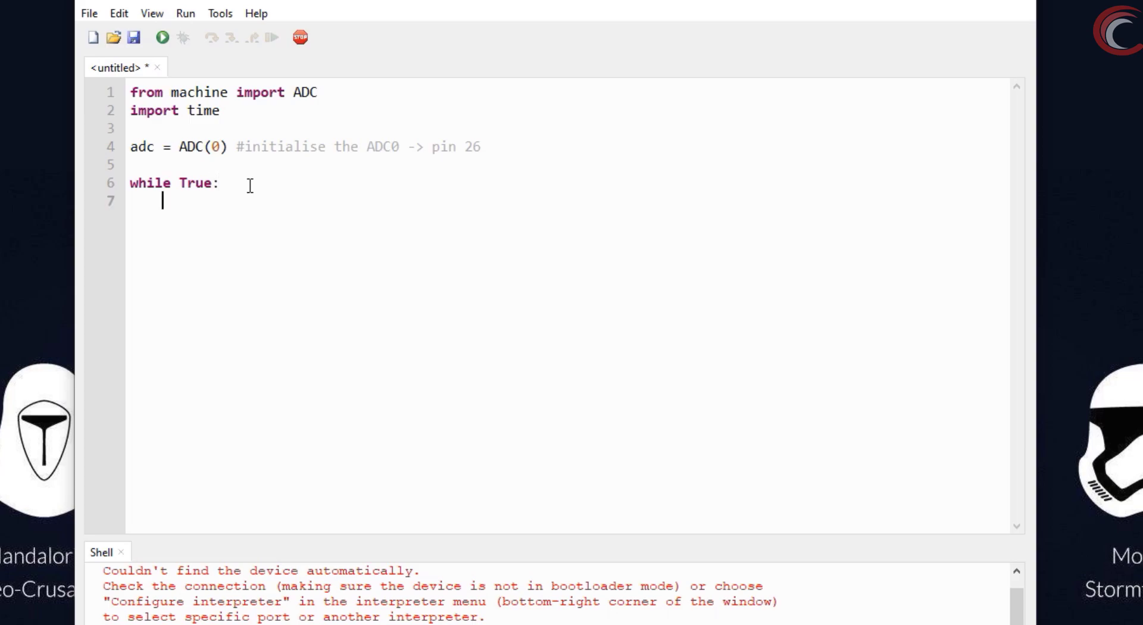
text(voltage =)
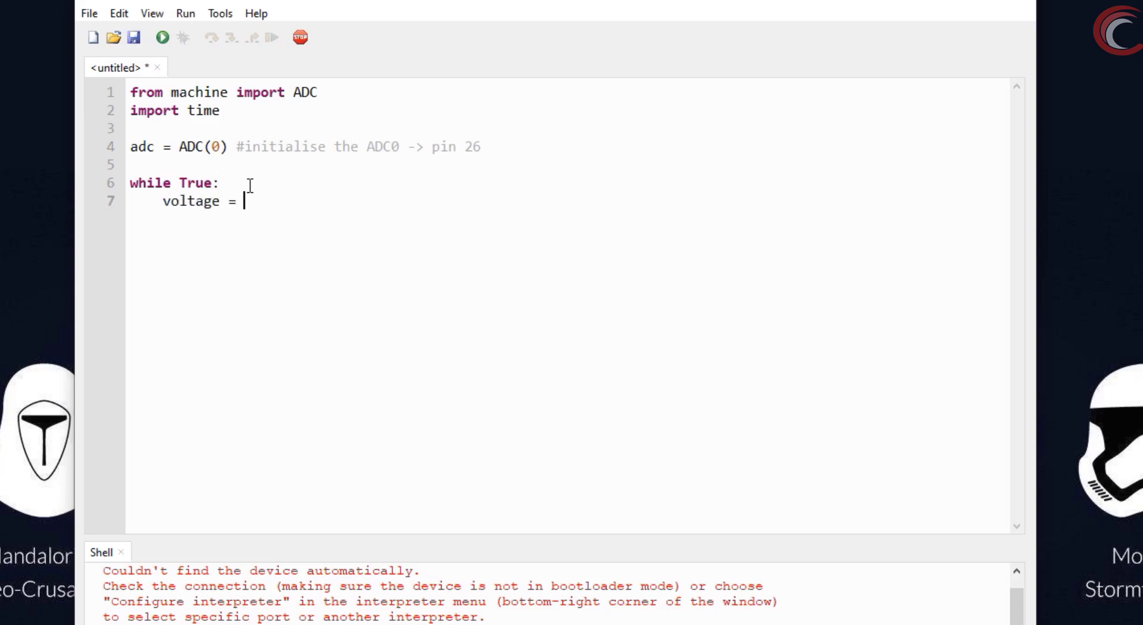
text(adc.r)
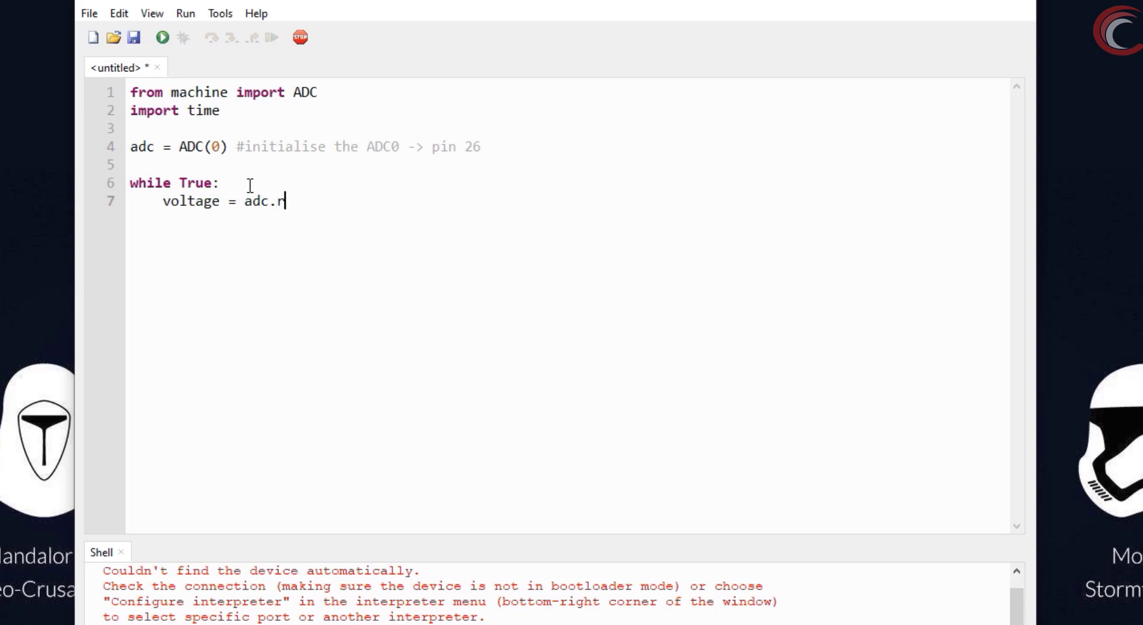
text(ead_u16)
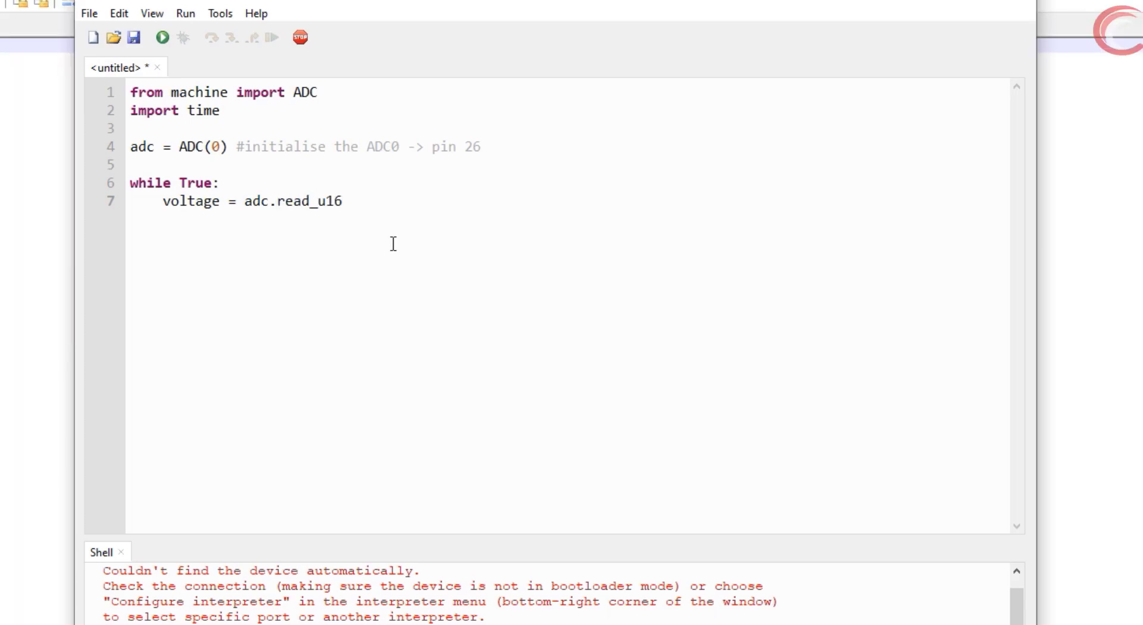
text(())
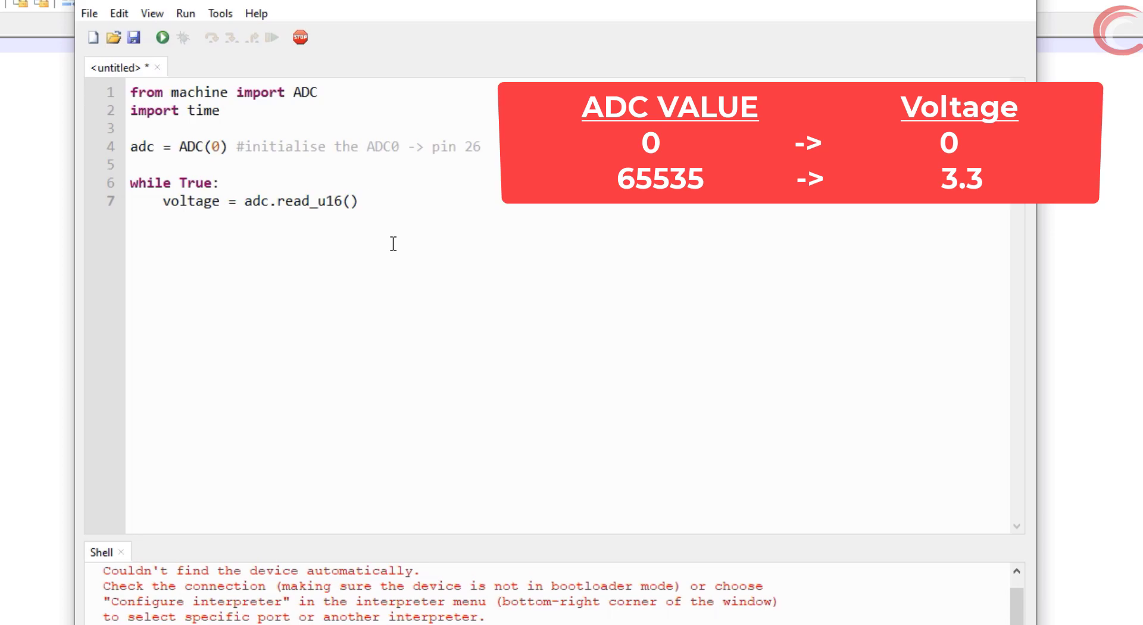
Step: Scale the reading by *3.3/65535, print voltage and add time.sleep_ms(10) in the loop
click(368, 201)
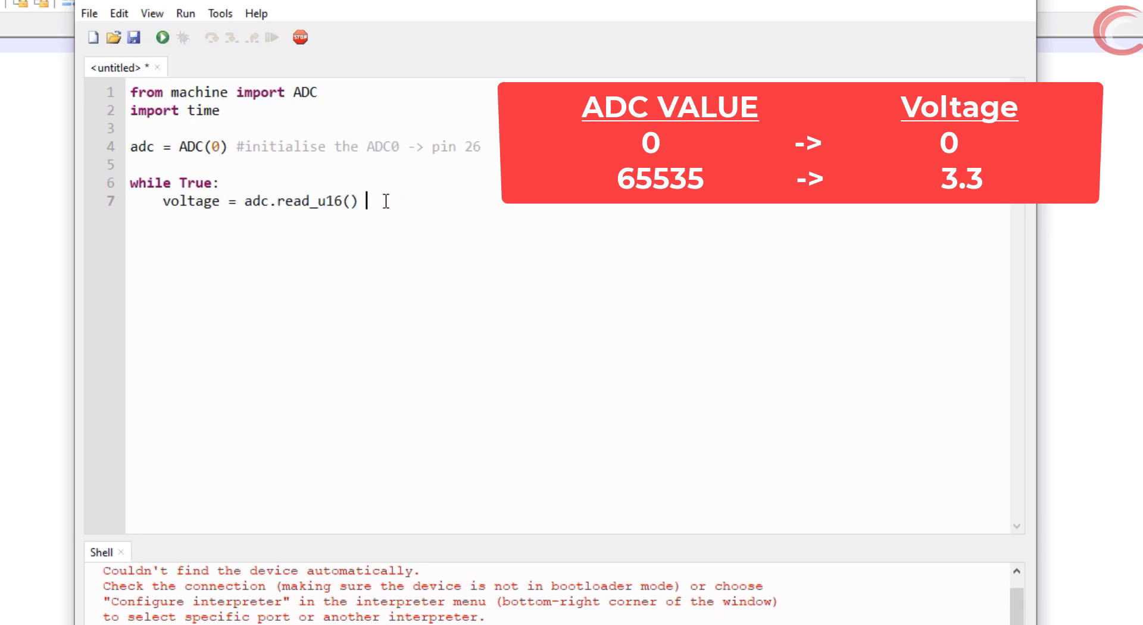
text(*3.3)
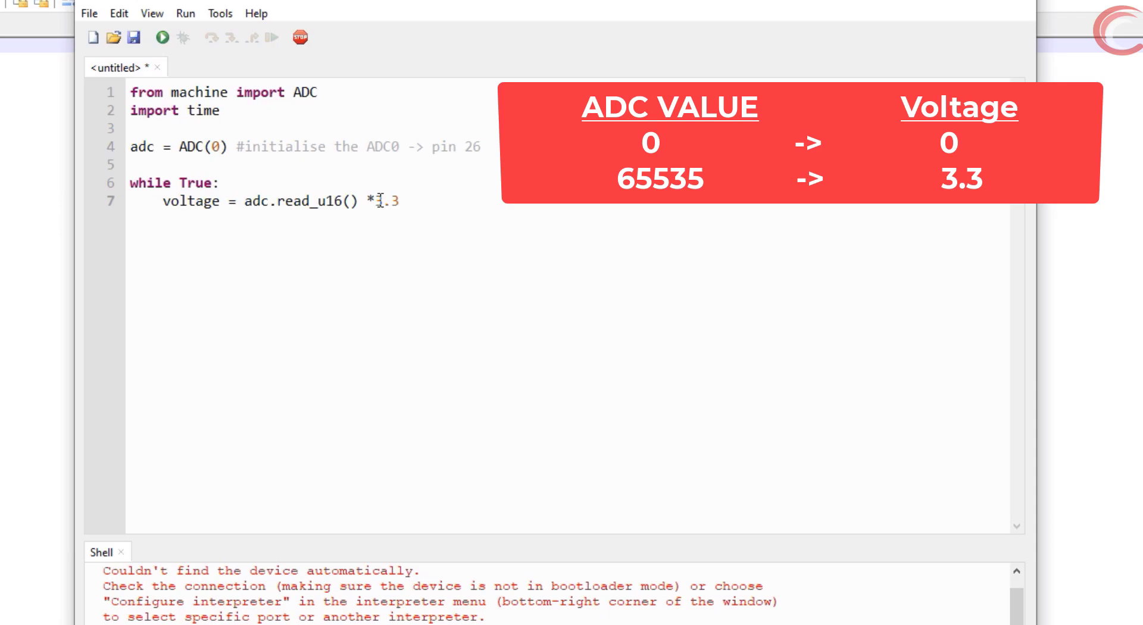
text(/)
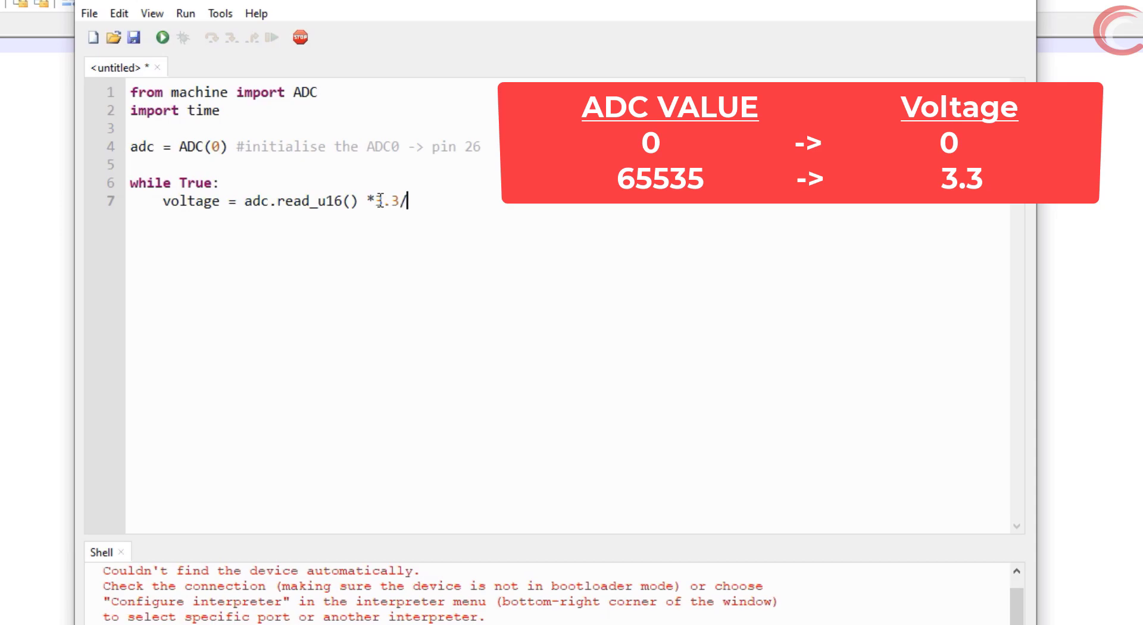
text(65535)
text(t)
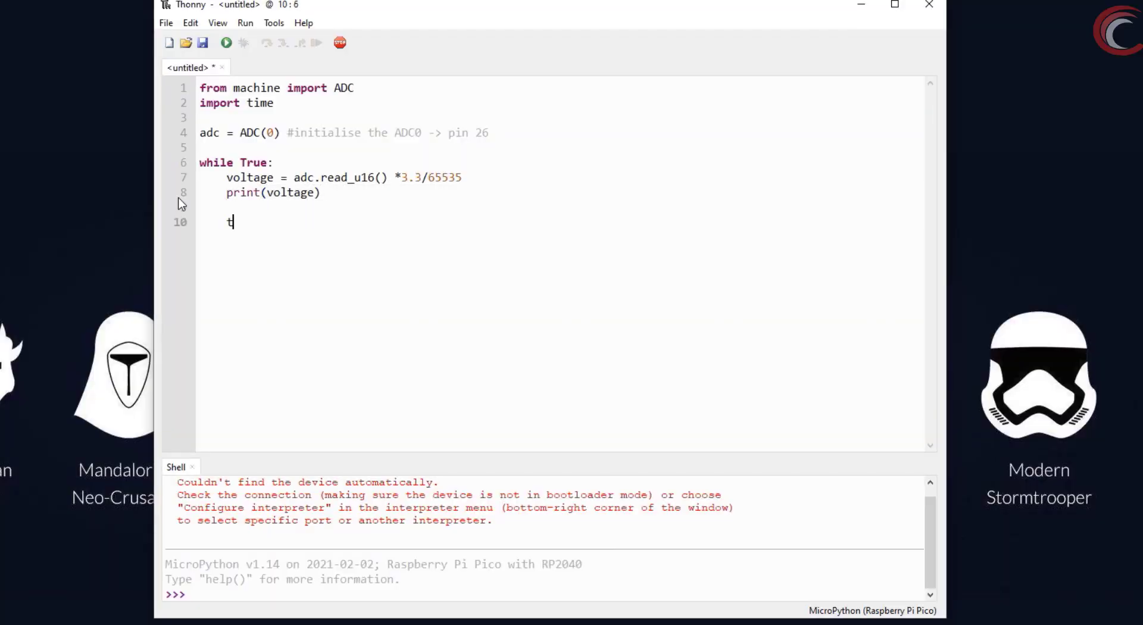
text(ime.sleep_ms (10)
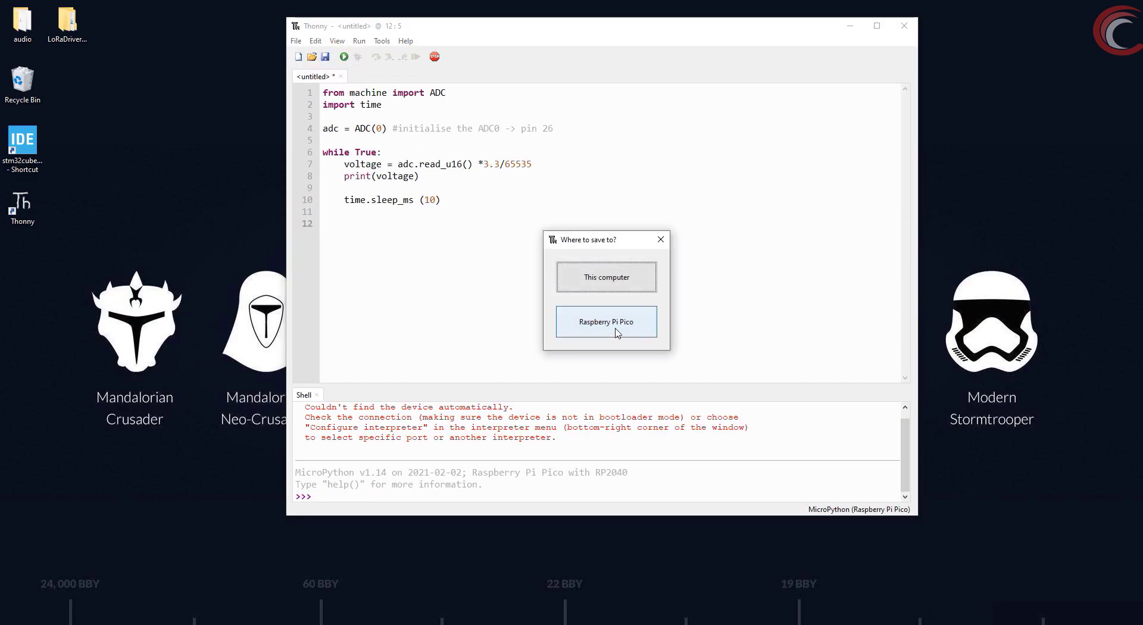
Step: Save the script onto the Raspberry Pi Pico as main.py, replacing the existing file
click(606, 321)
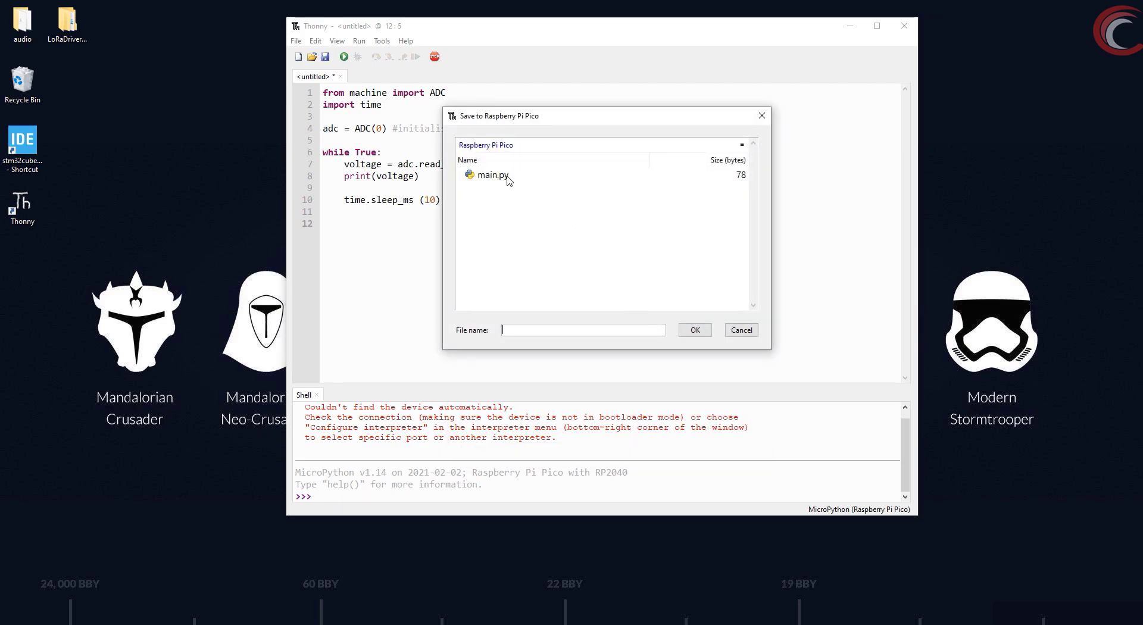
click(492, 173)
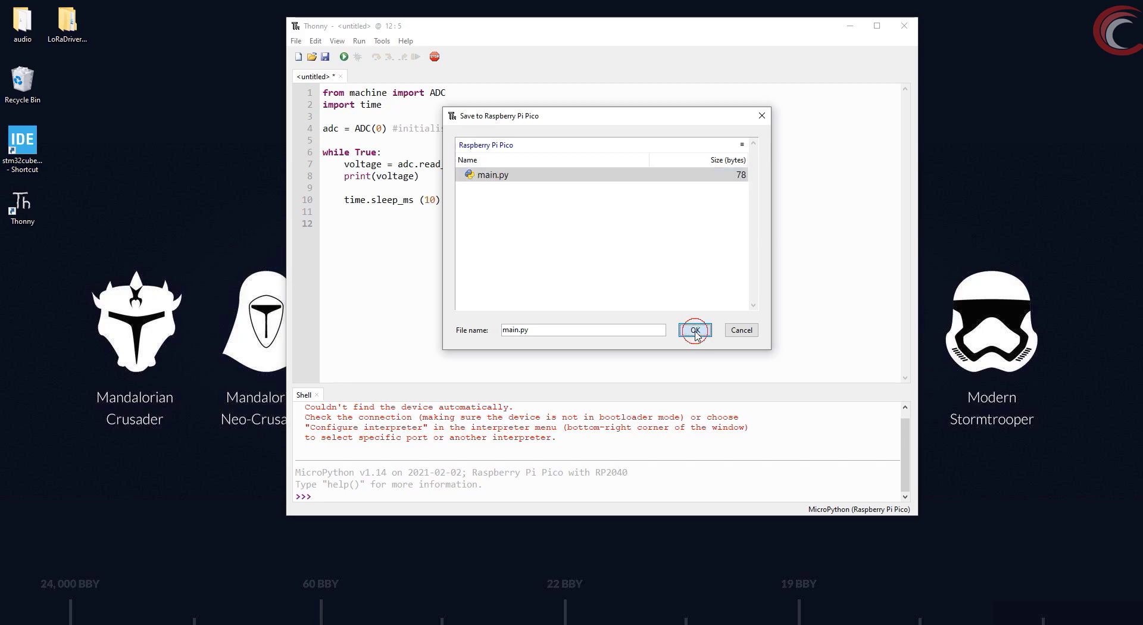
click(693, 330)
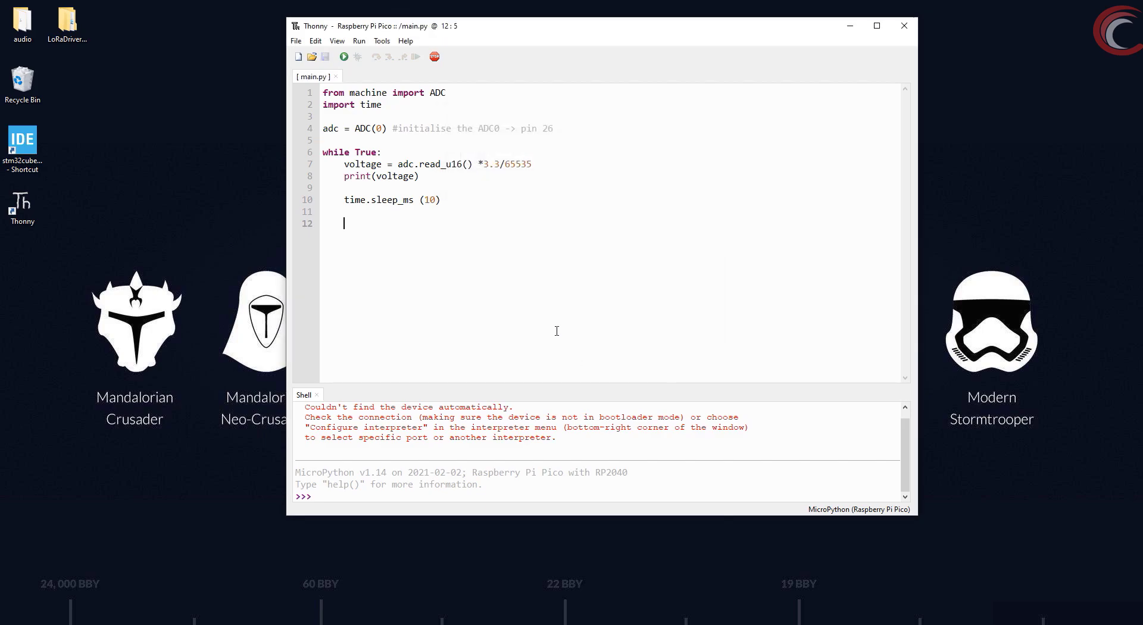
mouse_move(412, 136)
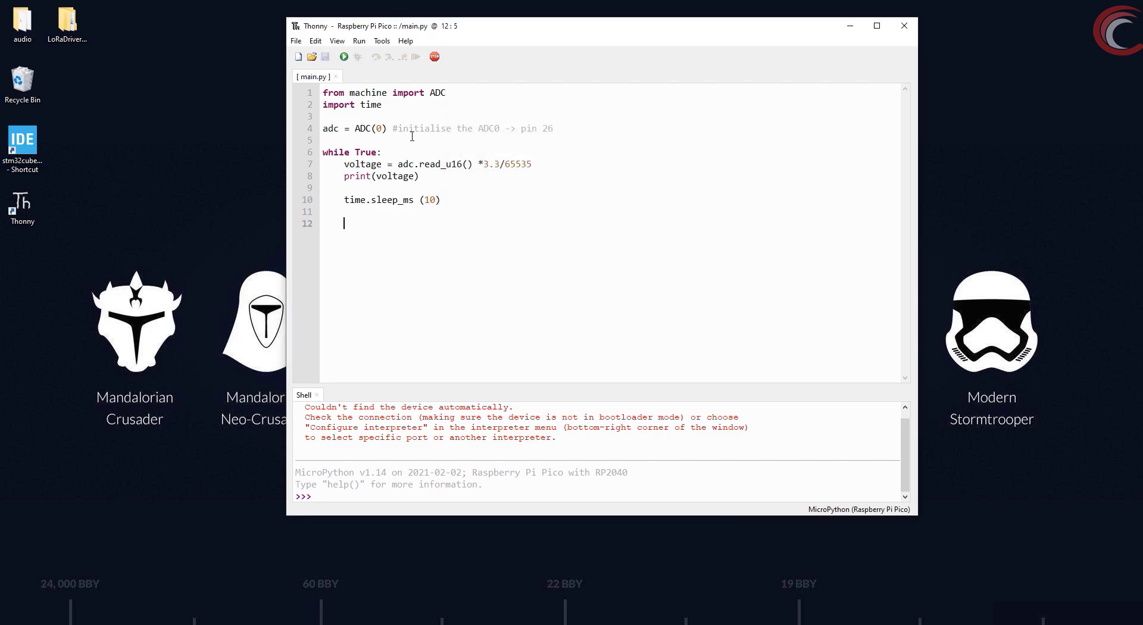
Step: Run main.py so the shell prints 3.3 V readings, then insert a blank line after the voltage calculation
click(342, 56)
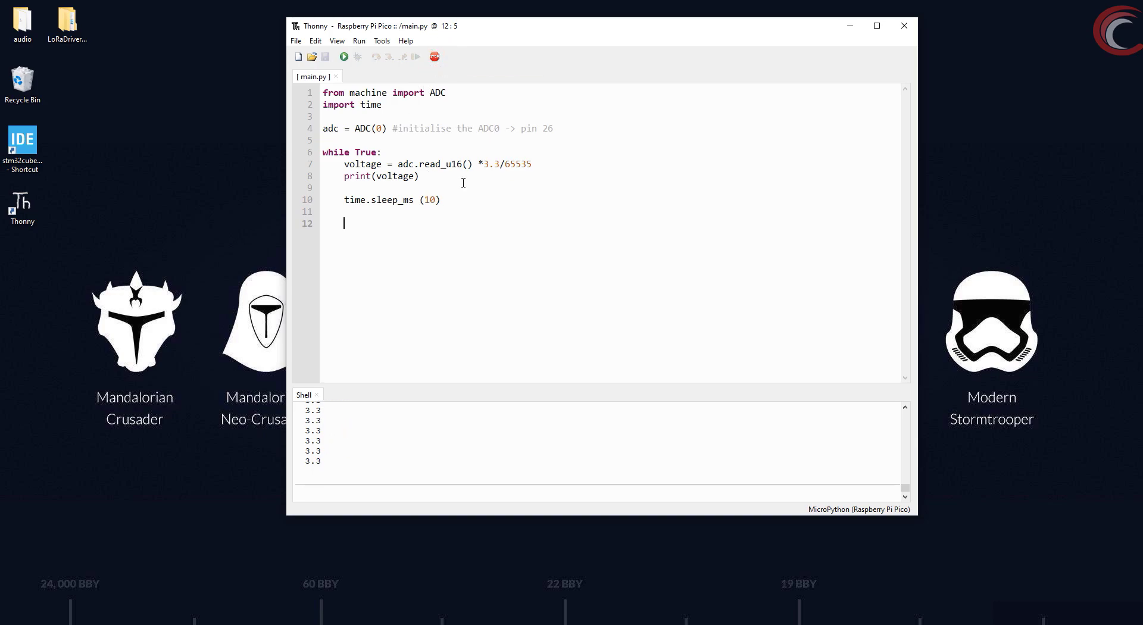
click(433, 56)
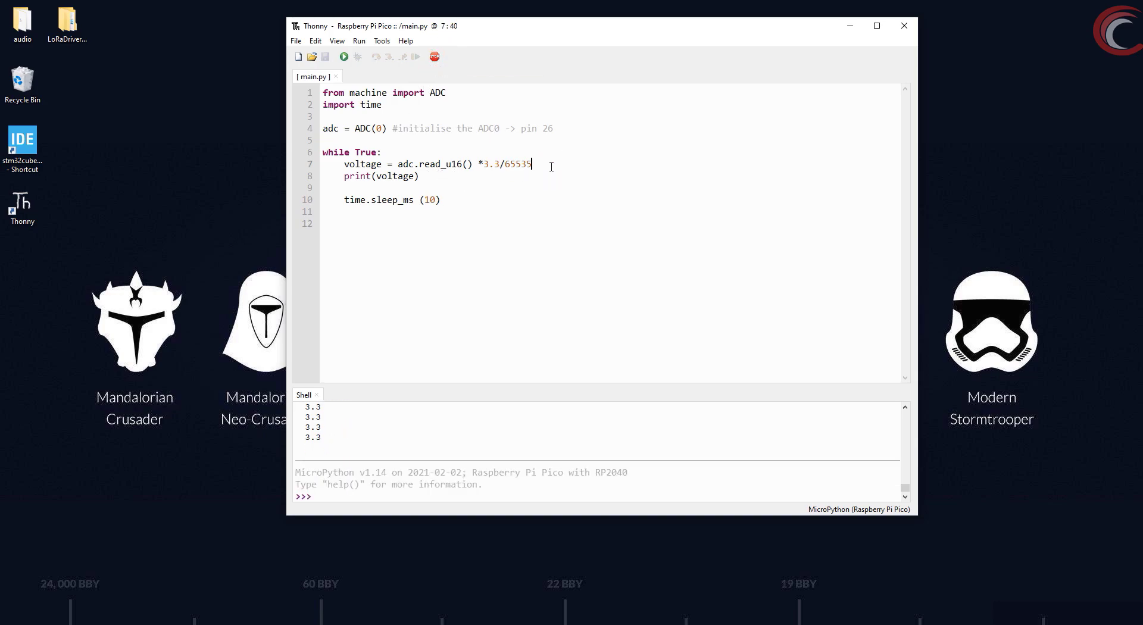
key(Return)
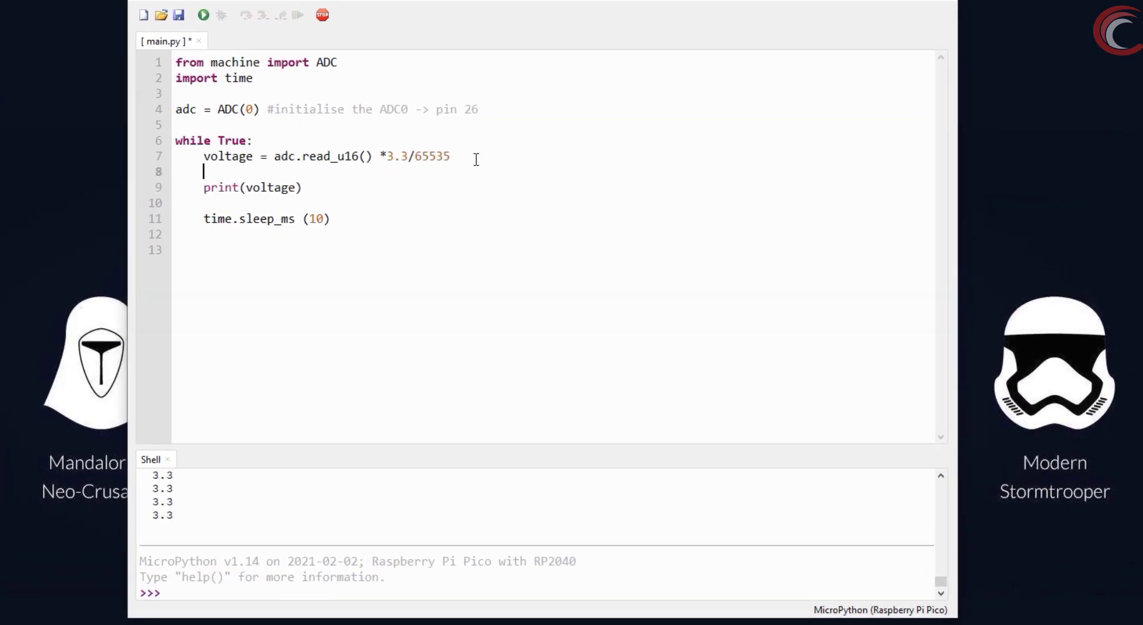
Step: Add angle = voltage * 300/3.3 so the loop works with the potentiometer angle
text(angle = v)
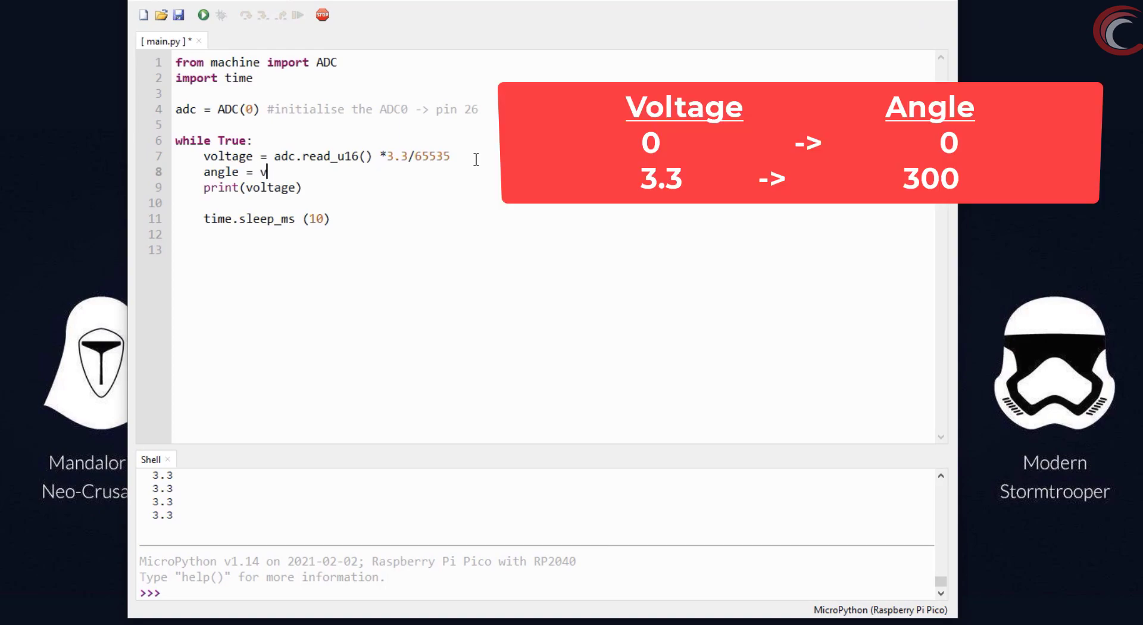
text(oltage)
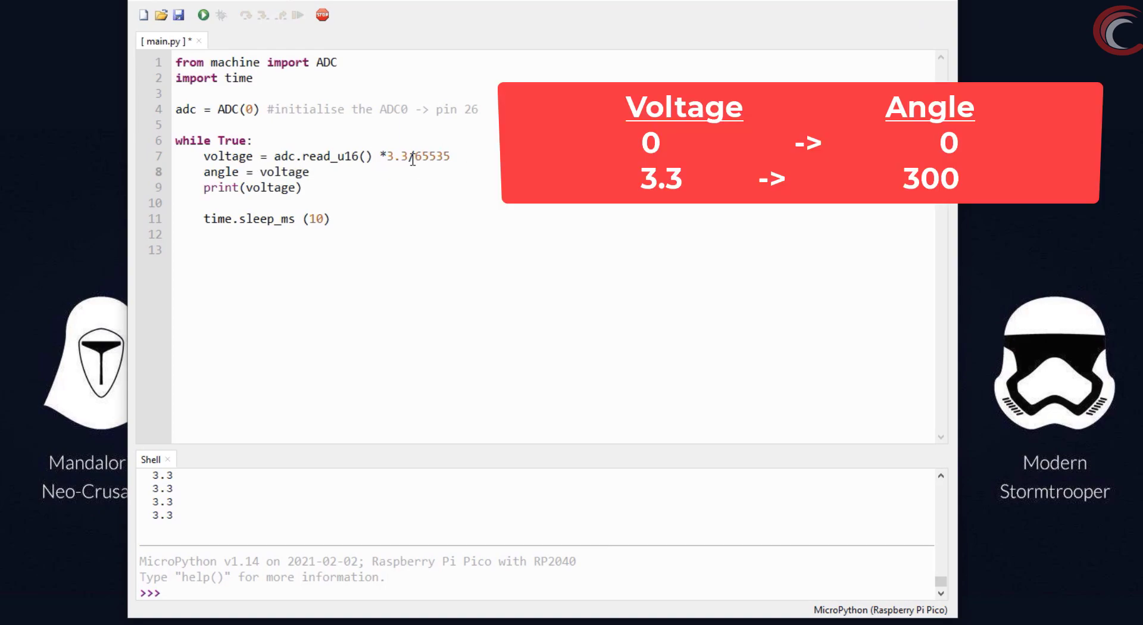
double_click(396, 156)
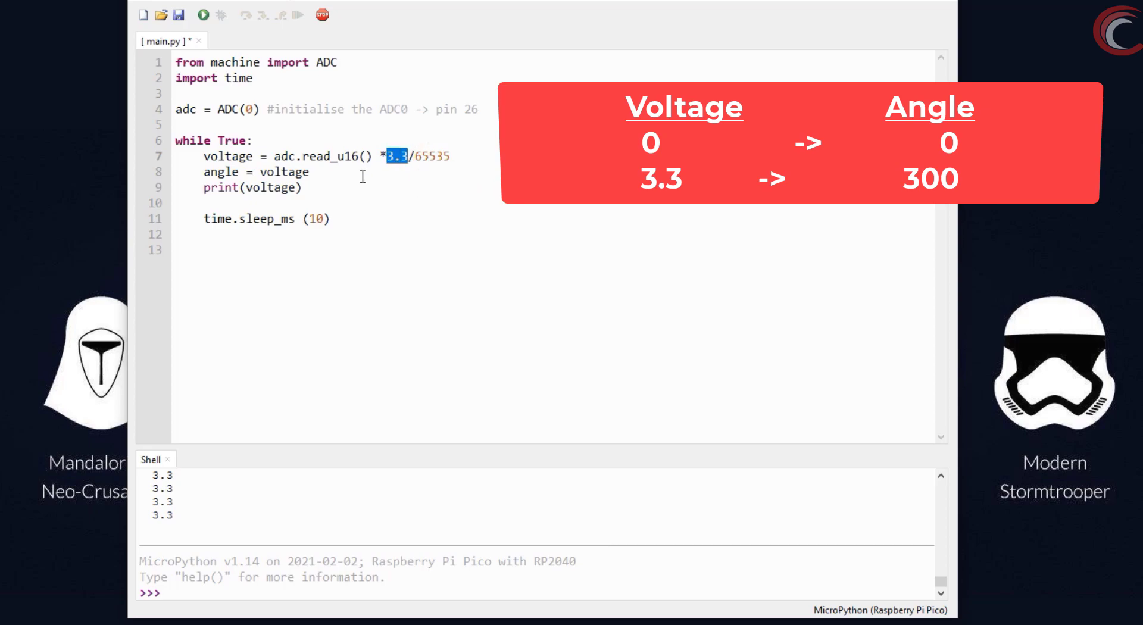
click(312, 171)
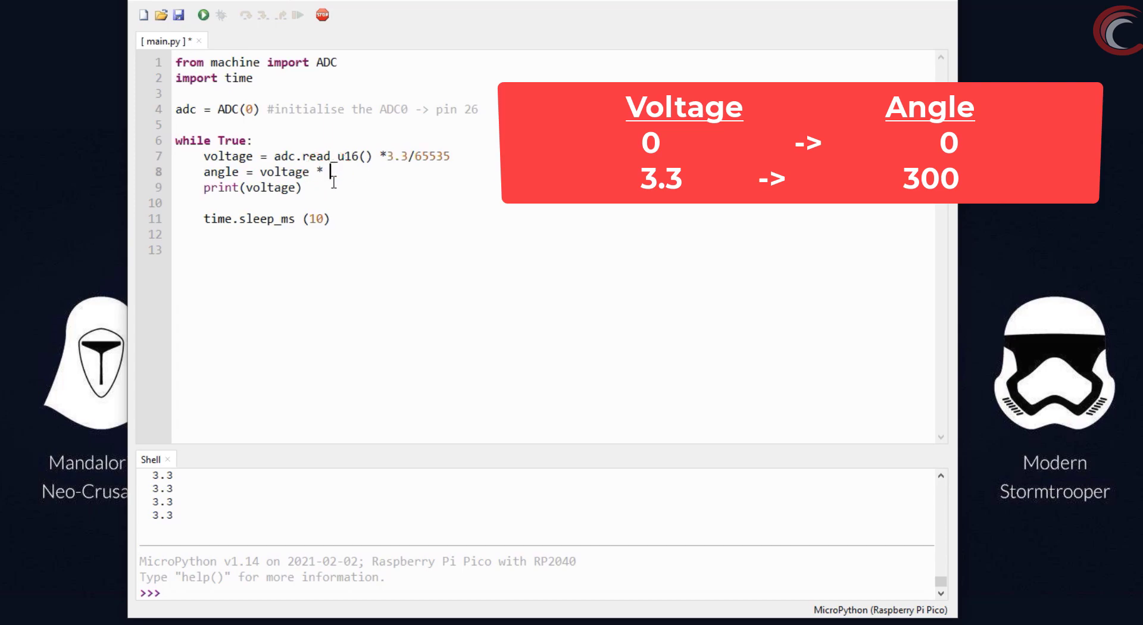
text(300/3/)
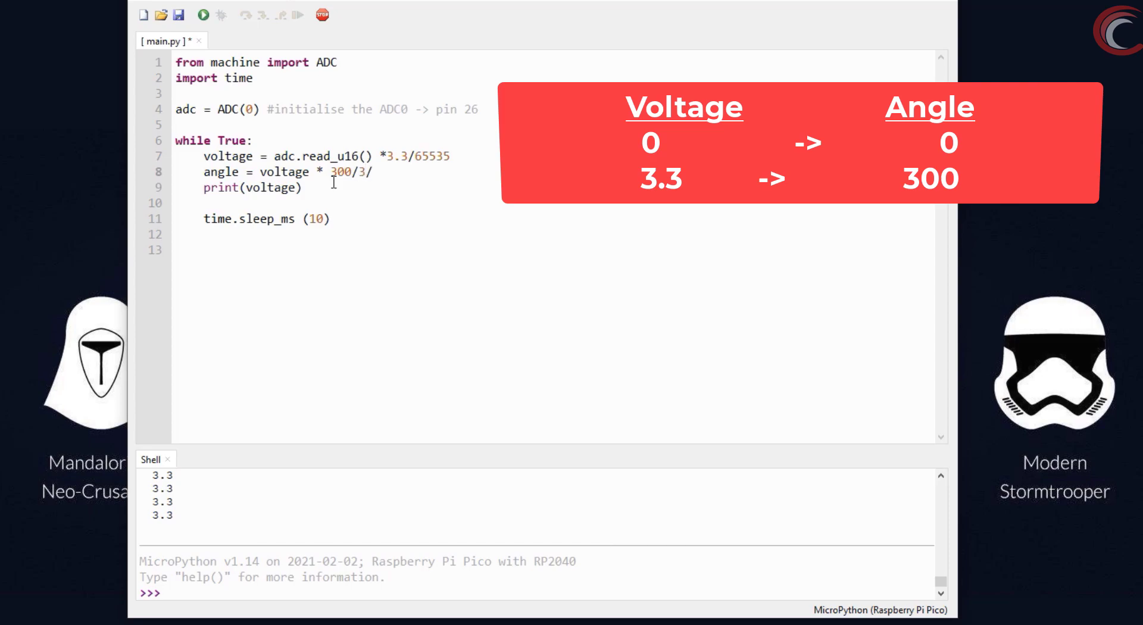
text(3.3)
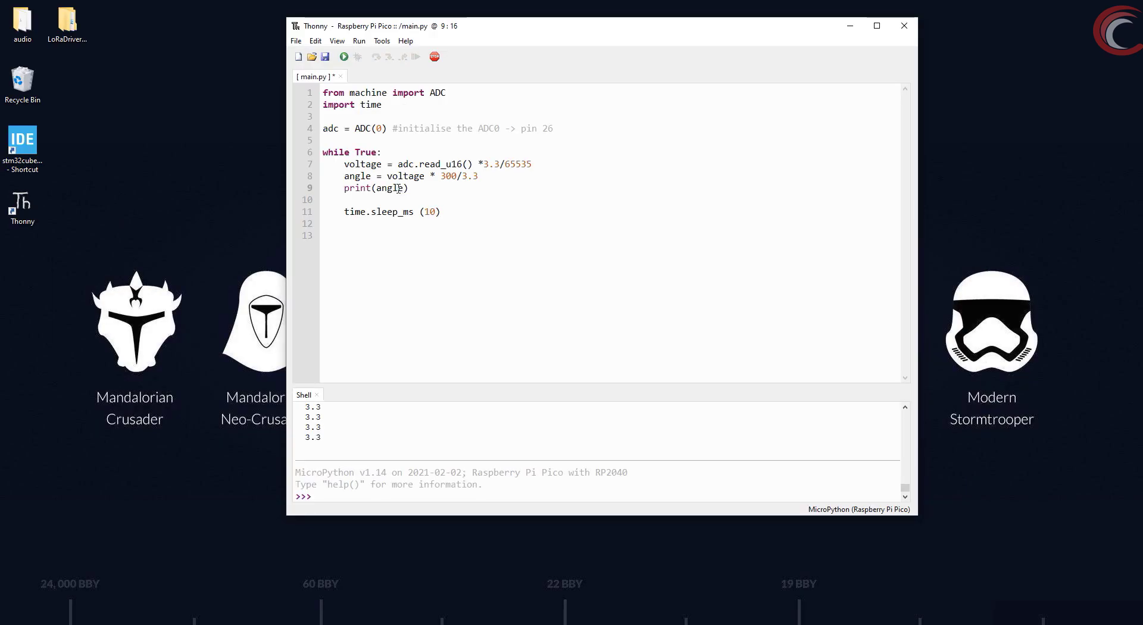
mouse_move(311, 57)
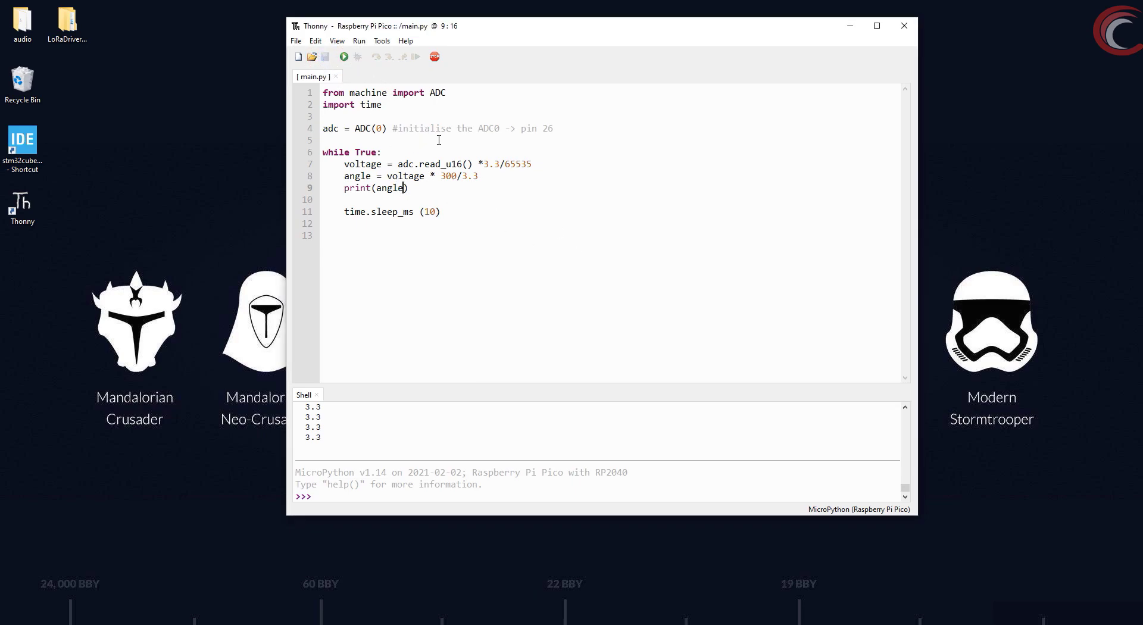
click(343, 57)
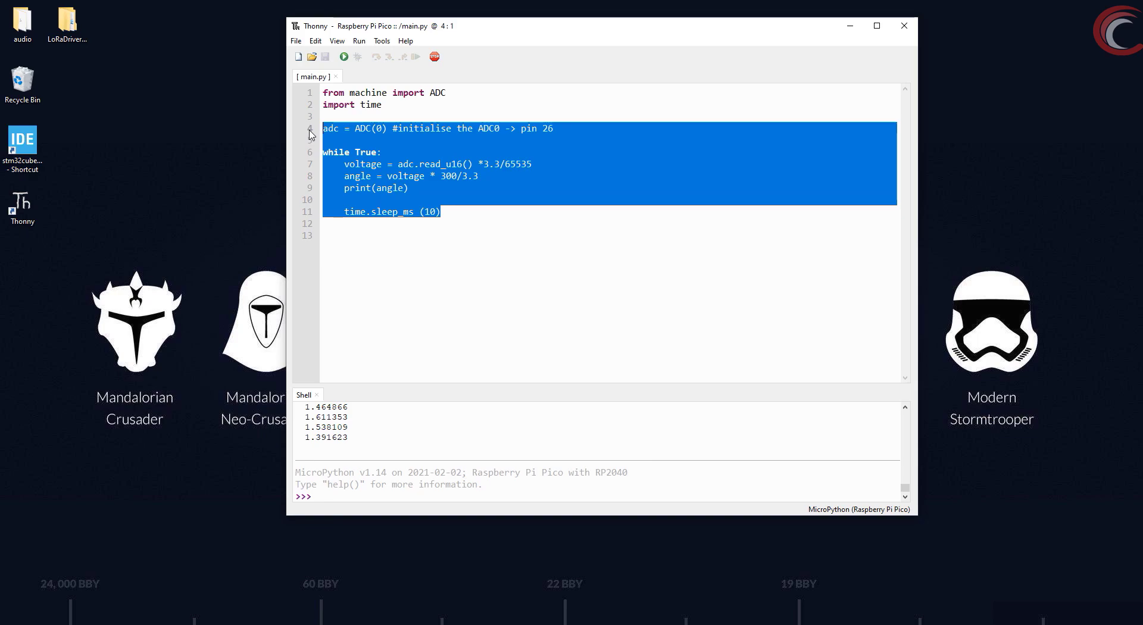
Step: Delete the potentiometer code and write adc = ADC(4) #TEMP SENSOR followed by while True:
key(Delete)
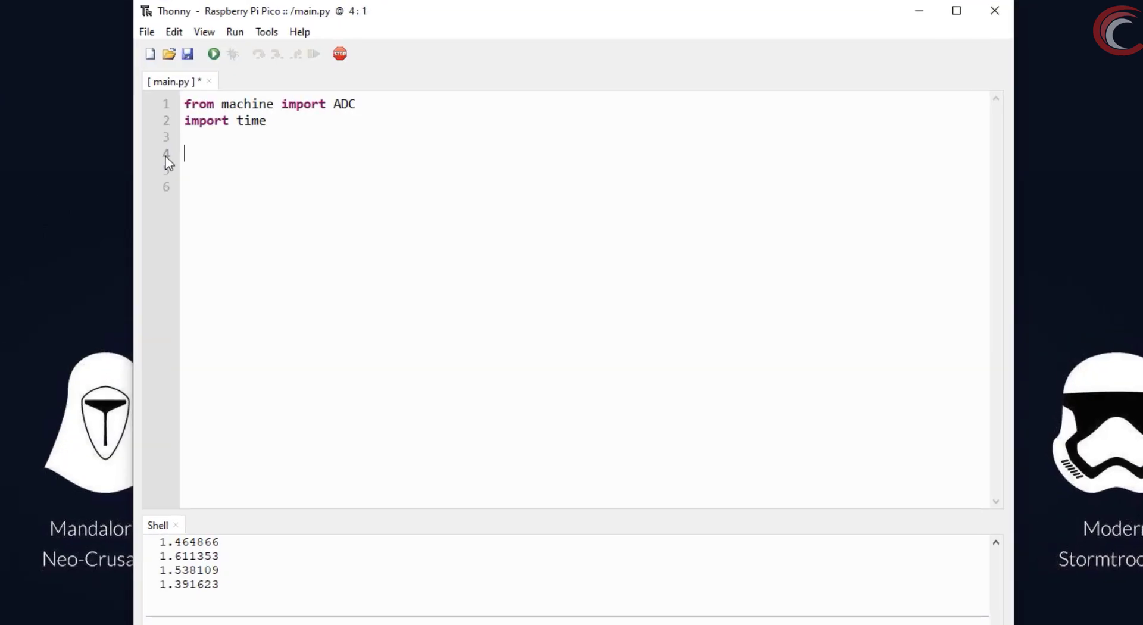
text(adc = ADC)
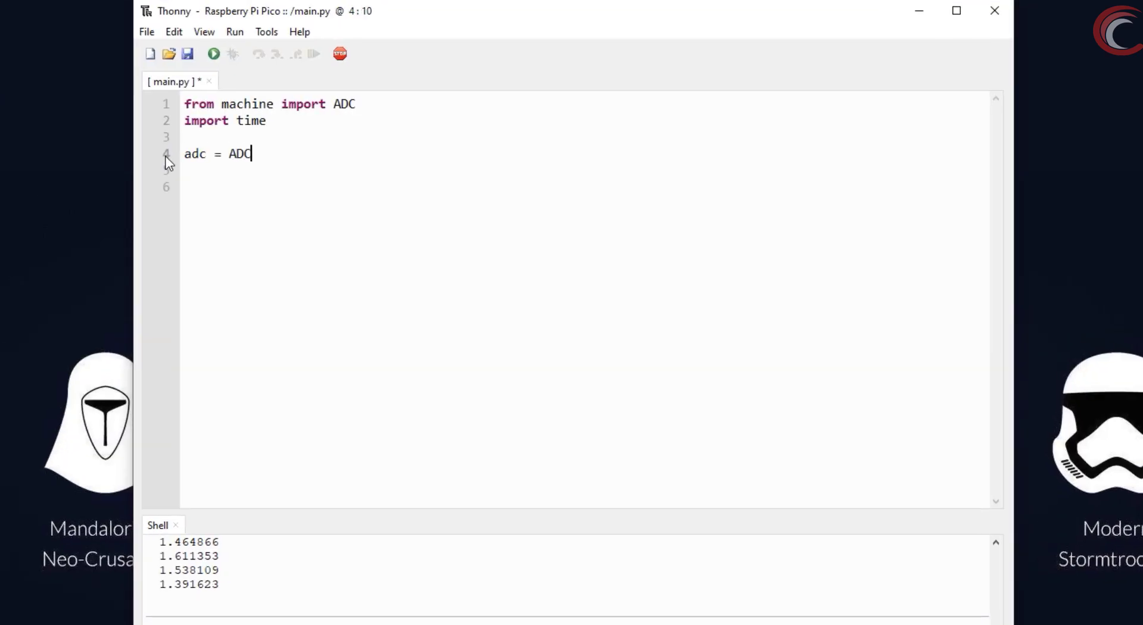
text((4) #)
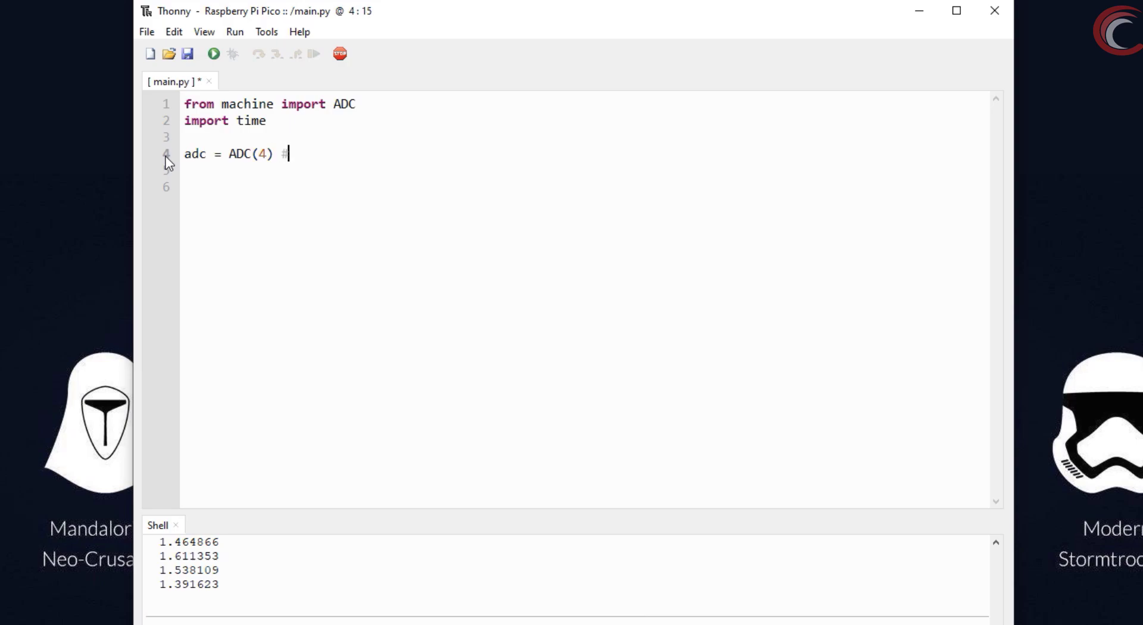
text(TEMP SENSOR)
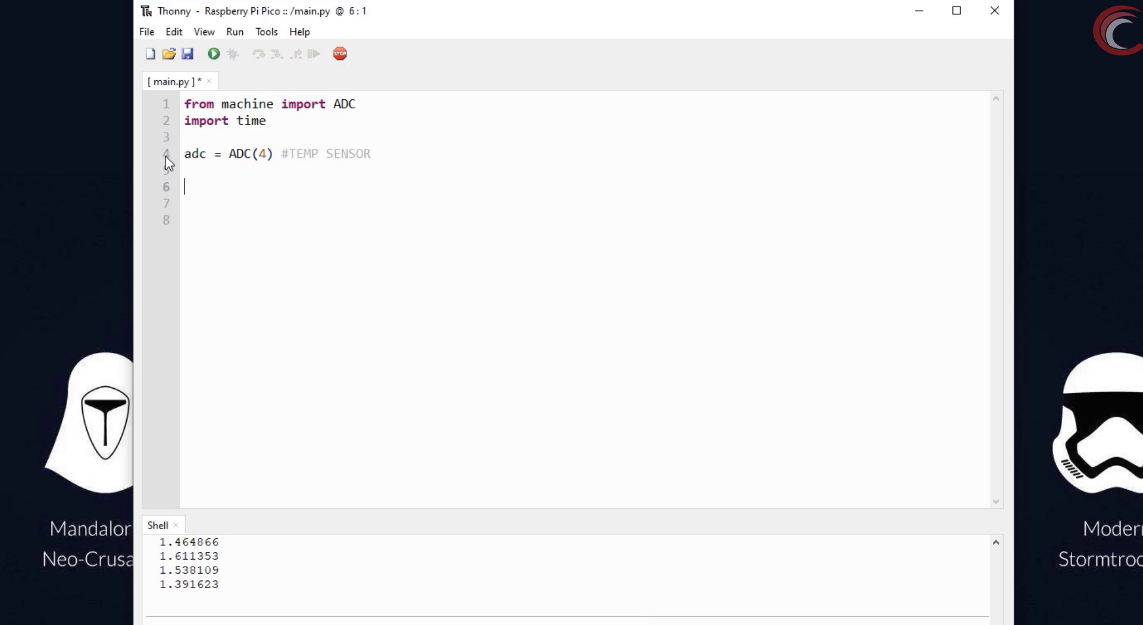
text(while True:)
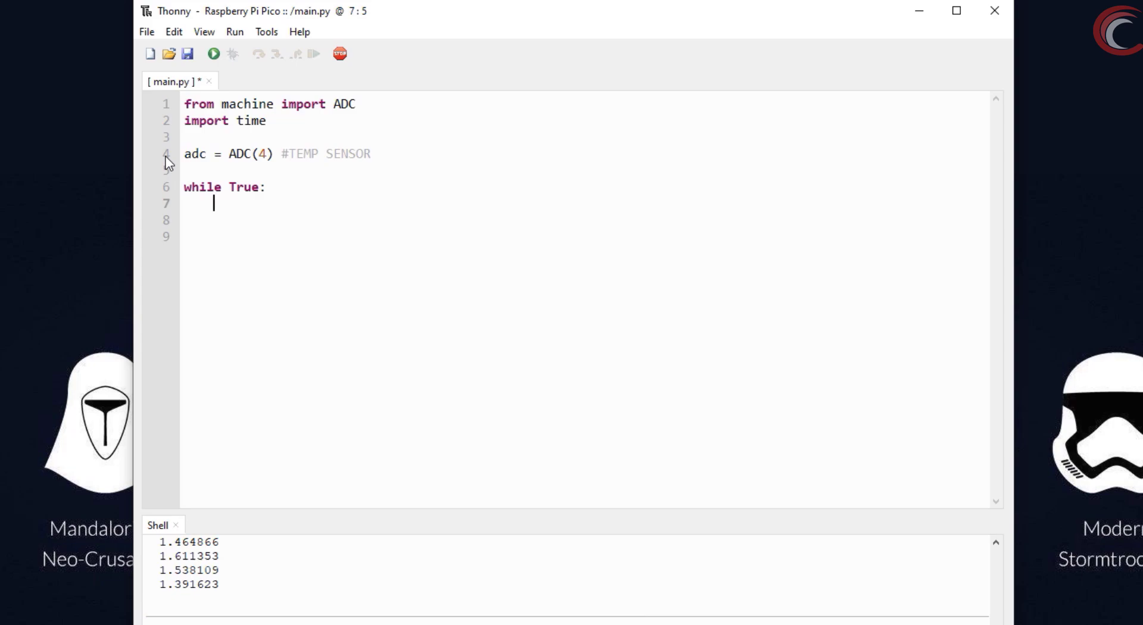
click(955, 11)
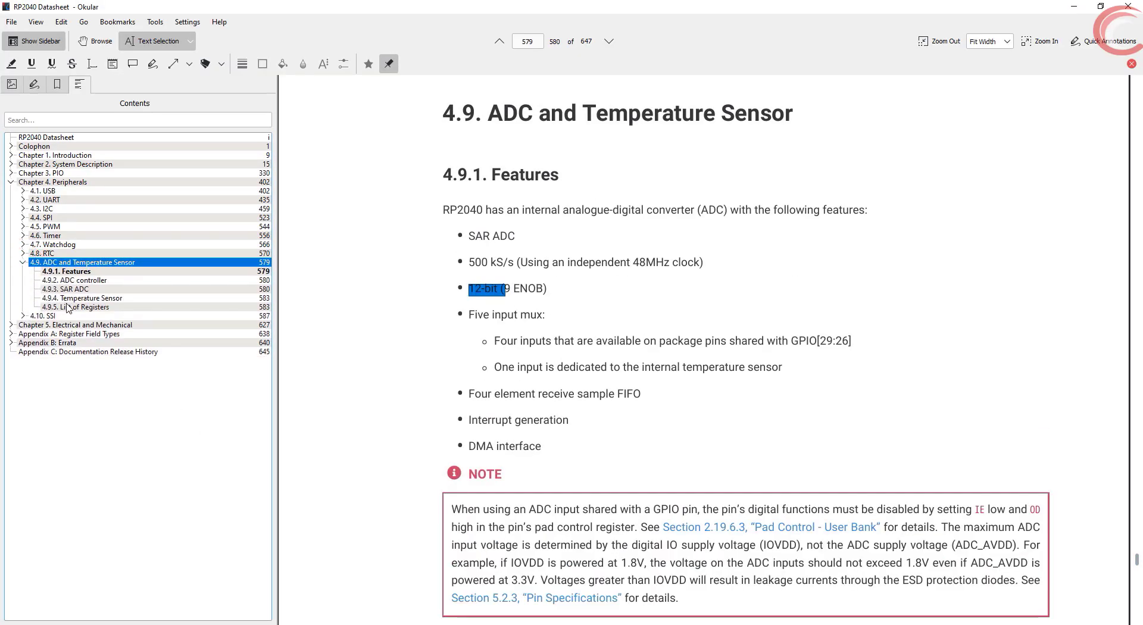
Step: Go to section 4.9.4 Temperature Sensor and select the T = 27 − (ADC_voltage − 0.706)/0.001721 formula
click(85, 298)
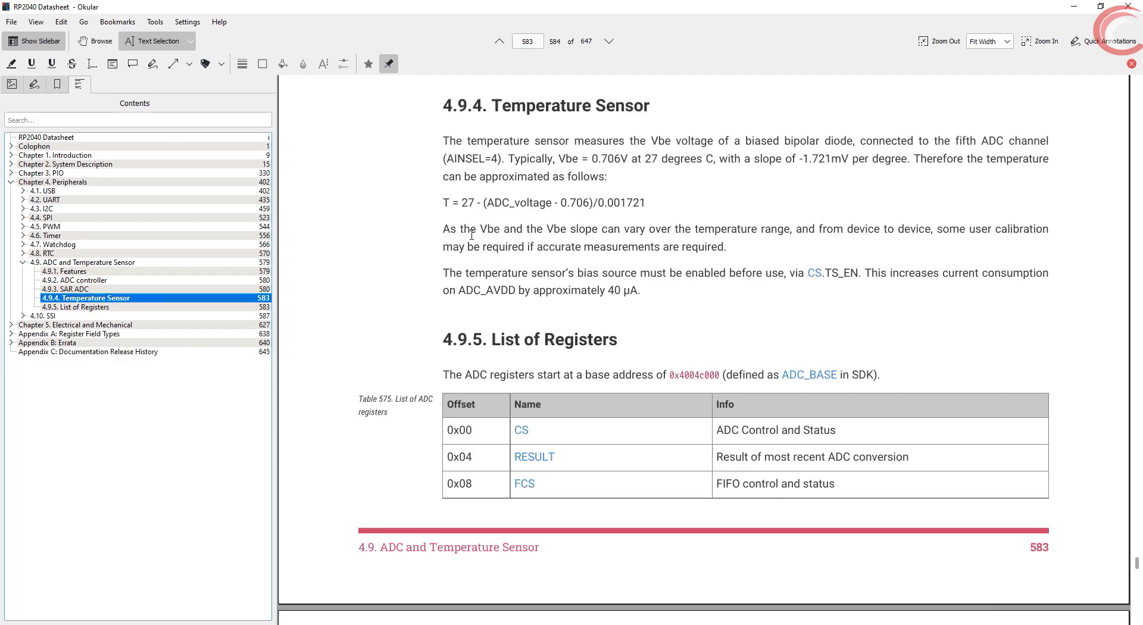
drag(443, 203, 615, 203)
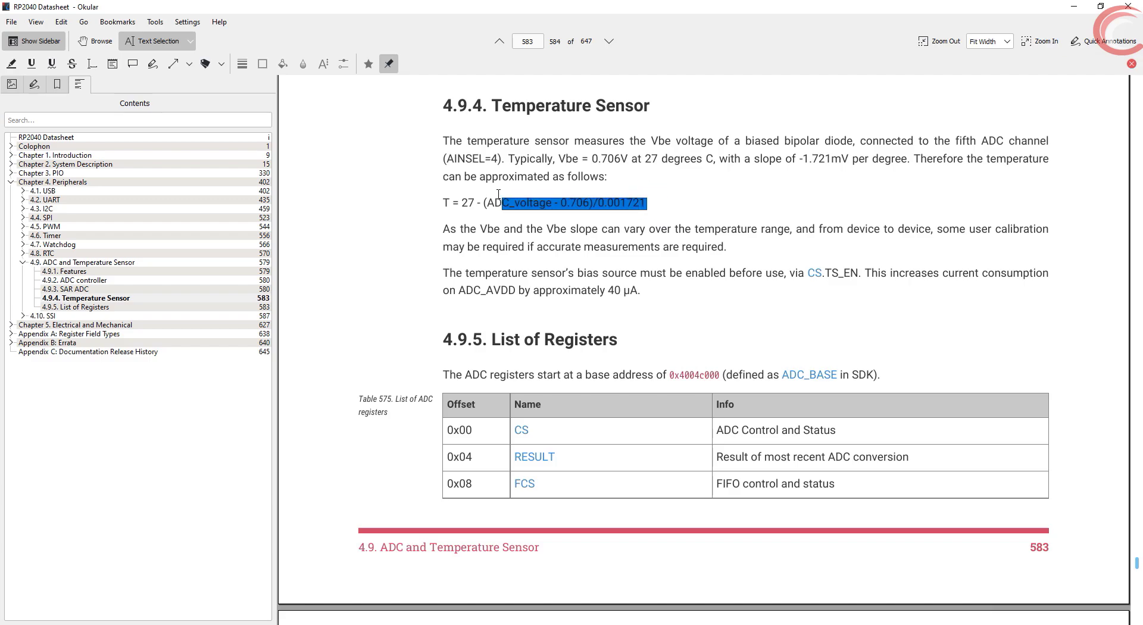
drag(494, 202, 444, 203)
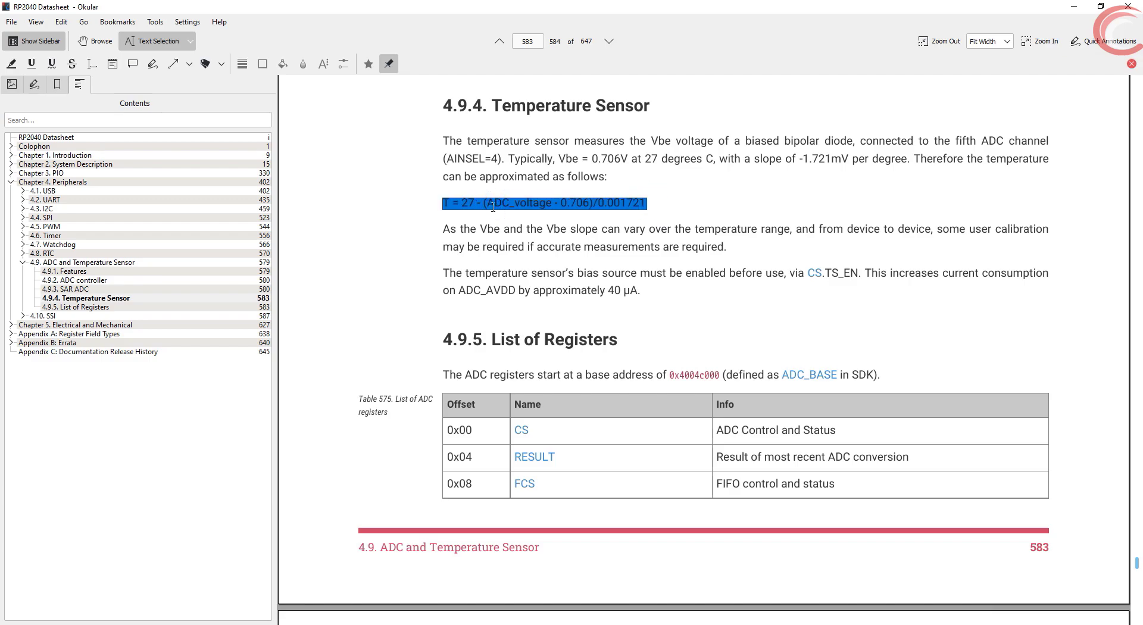
mouse_move(175, 578)
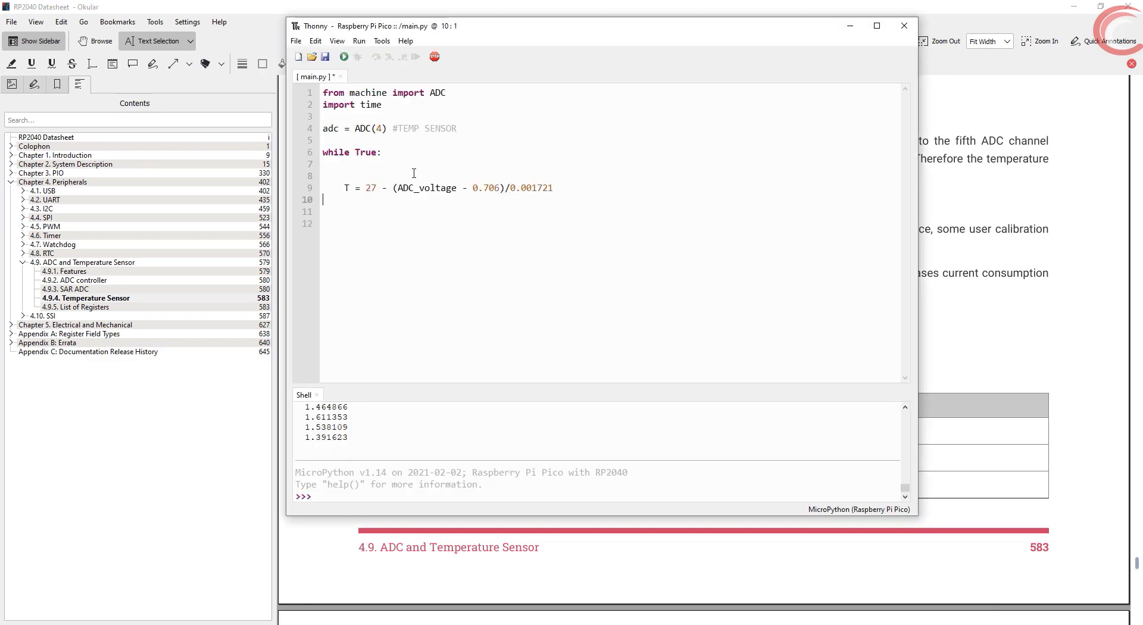
Step: Add voltage = adc.read_u16() * 3.3/65535 as the ADC reading line in the loop
double_click(424, 188)
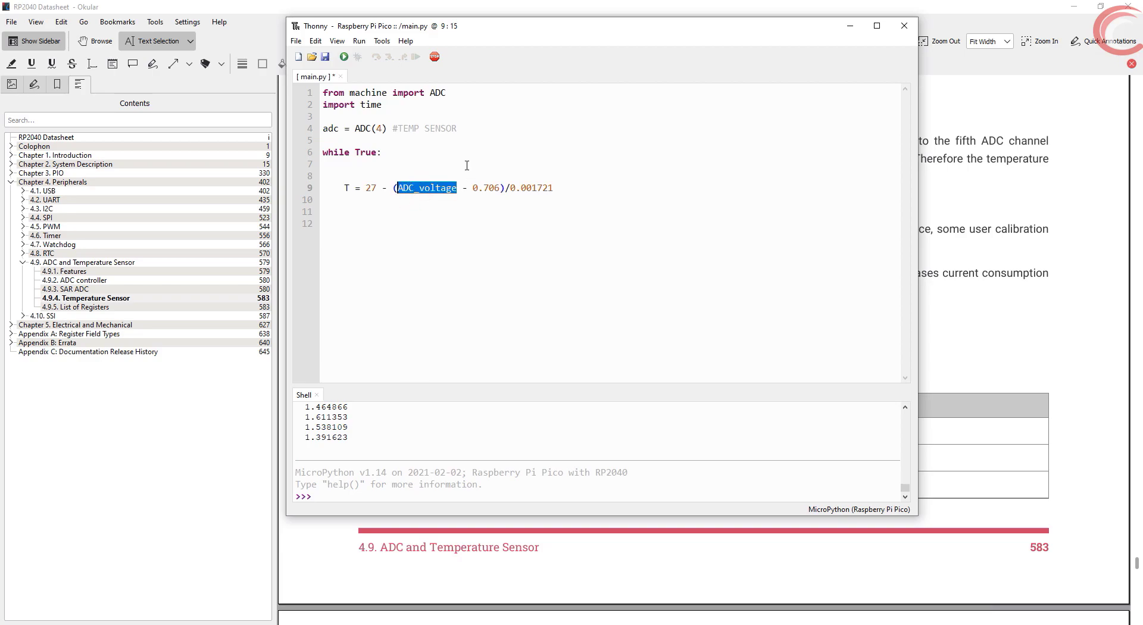
click(364, 164)
text(voltage =)
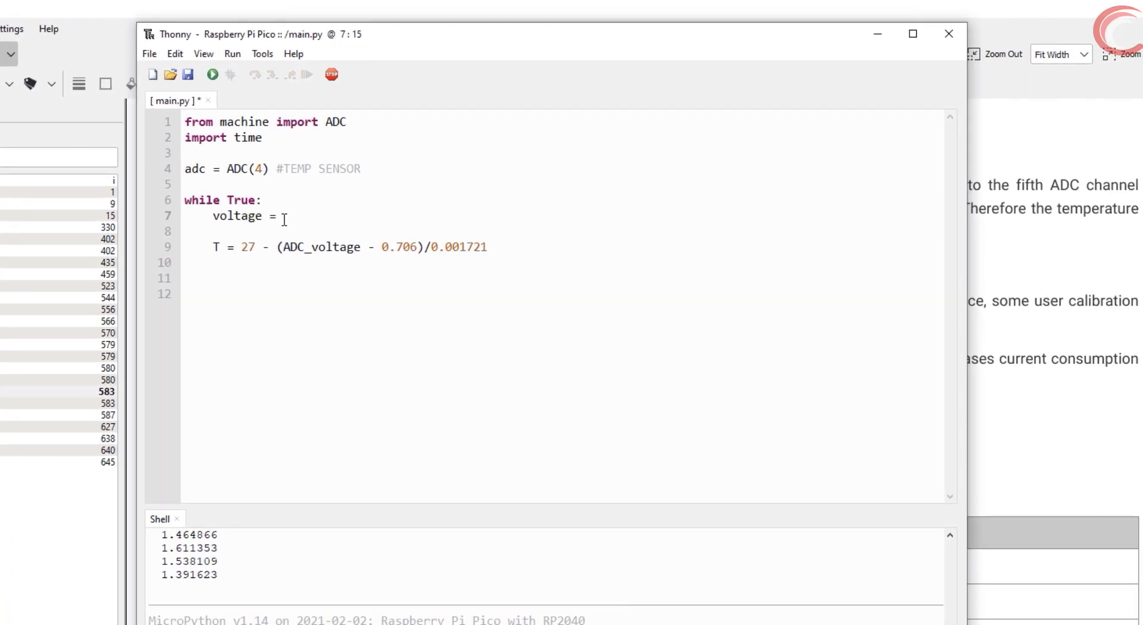
text(adc)
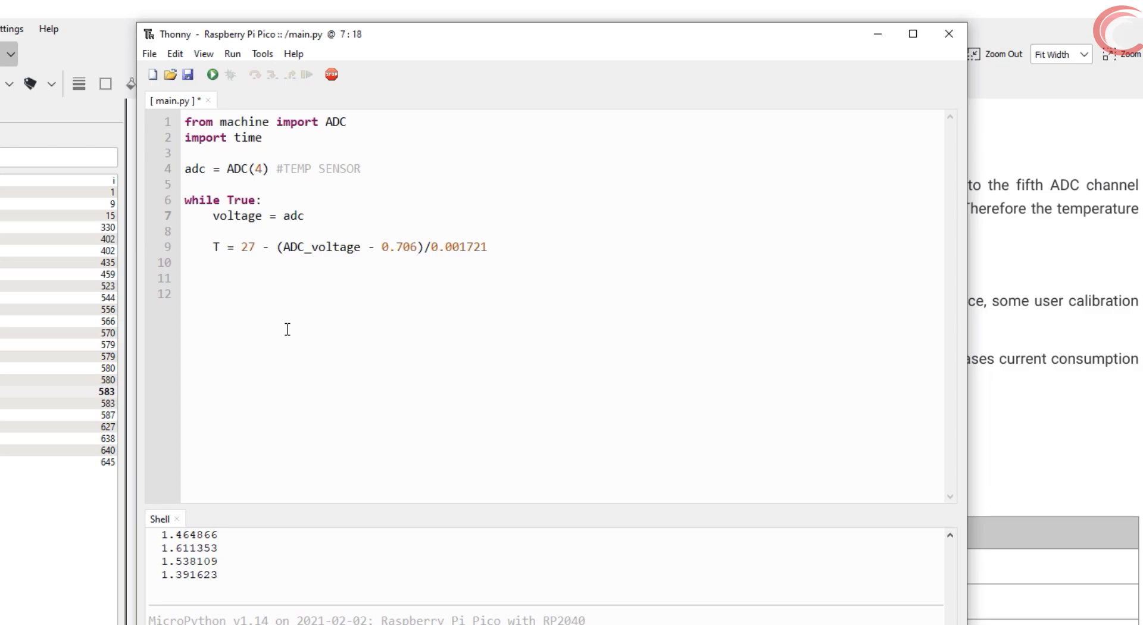
text(.read_u16())
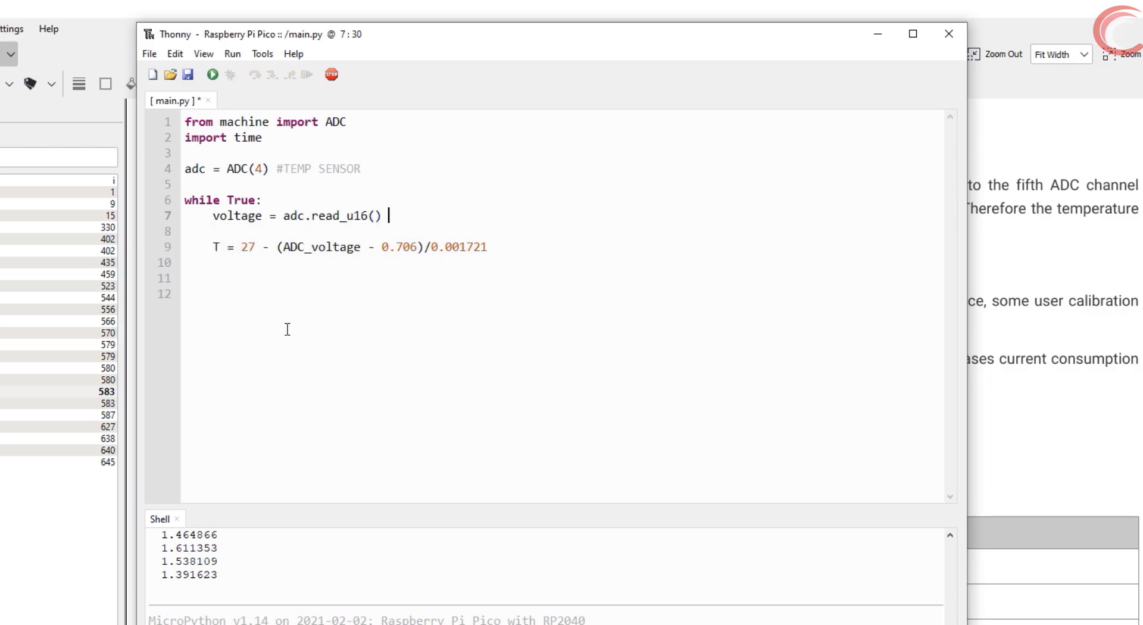
text(*3.3/65535)
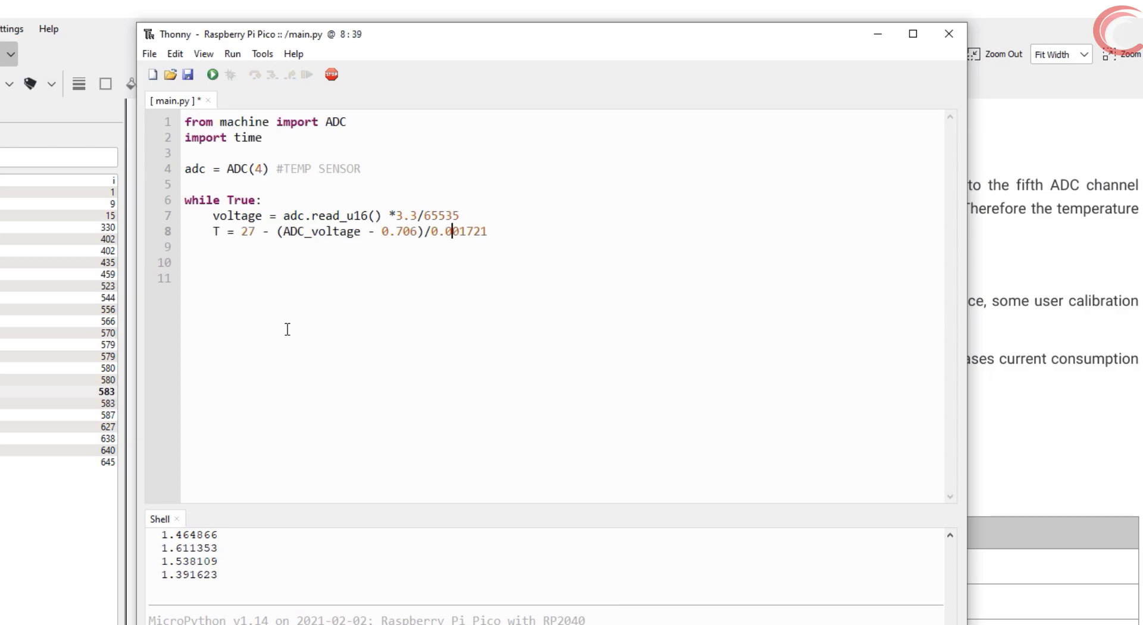
Step: Rename the result to Temp, print it, sleep 1 second, and save main.py
text(emp)
click(565, 278)
text(time.sl)
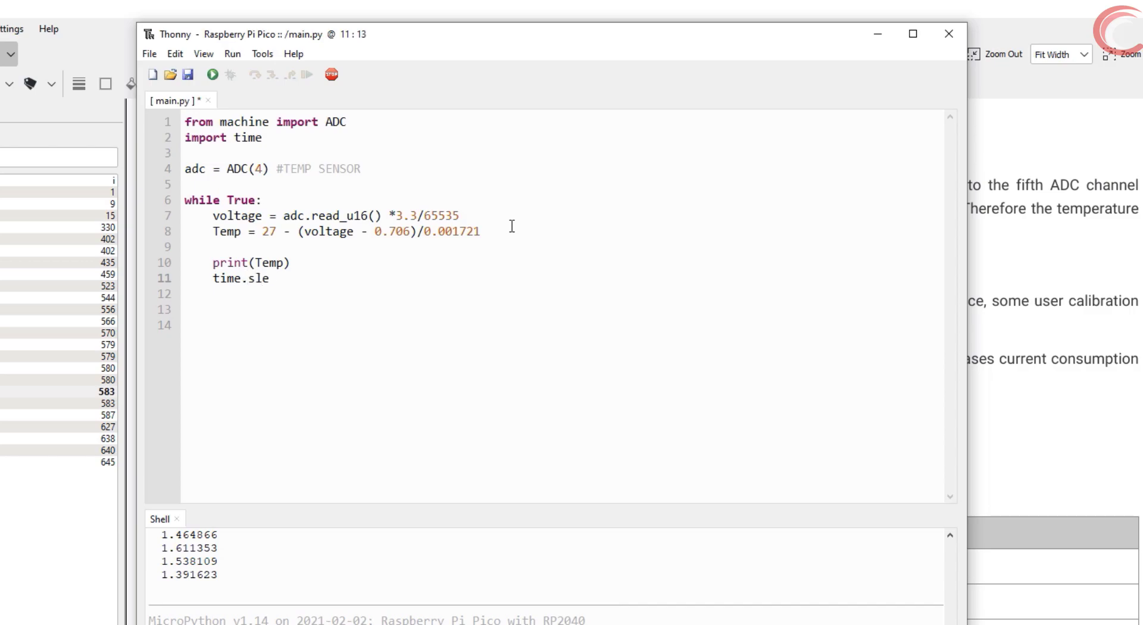
text(ep(1))
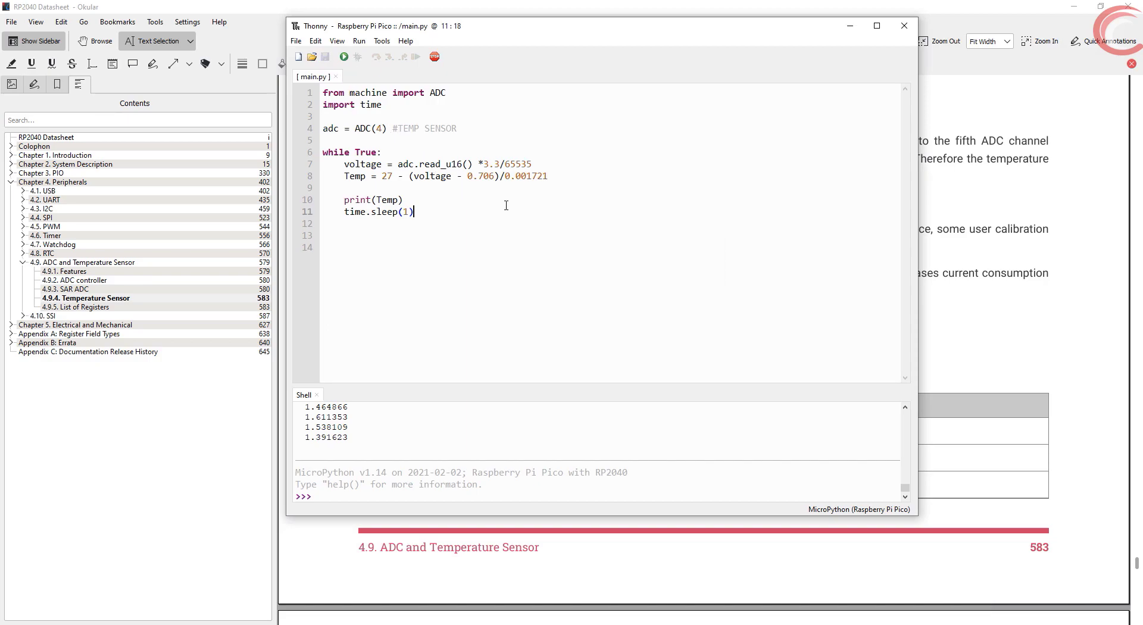
mouse_move(374, 70)
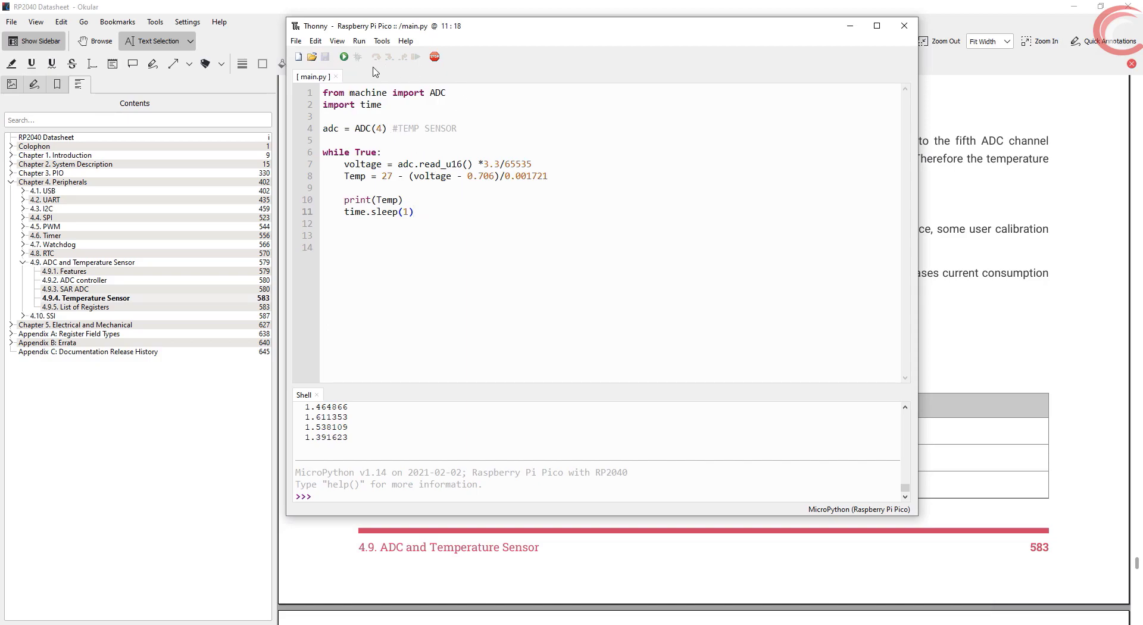
Step: Run the temperature script and watch readings around 29.85 stream in the Shell
click(342, 57)
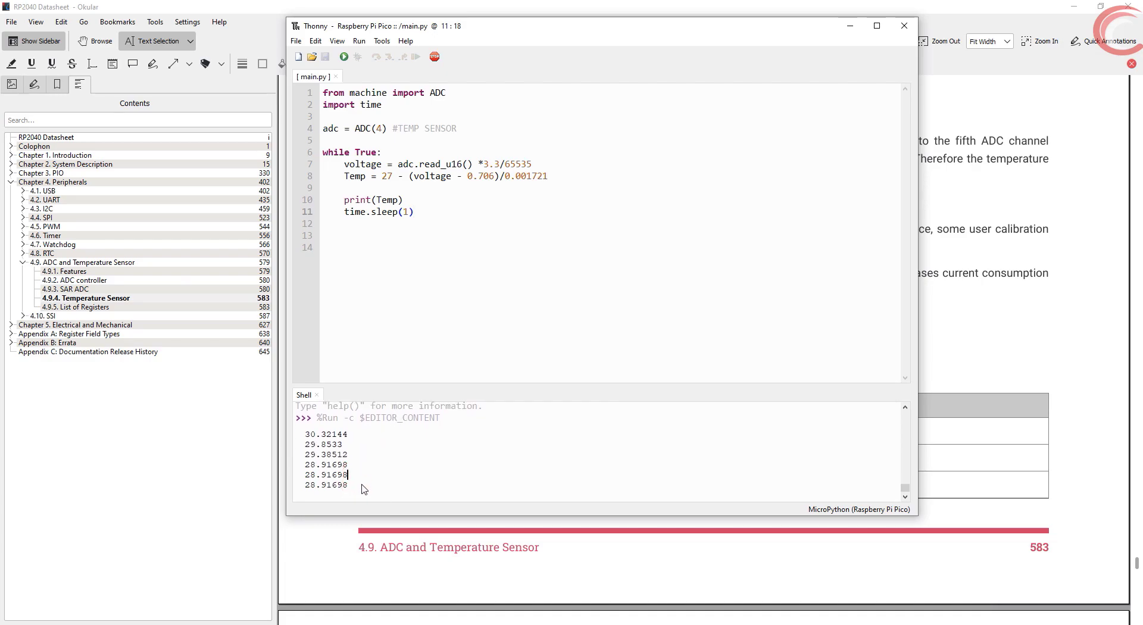
scroll(down, 3)
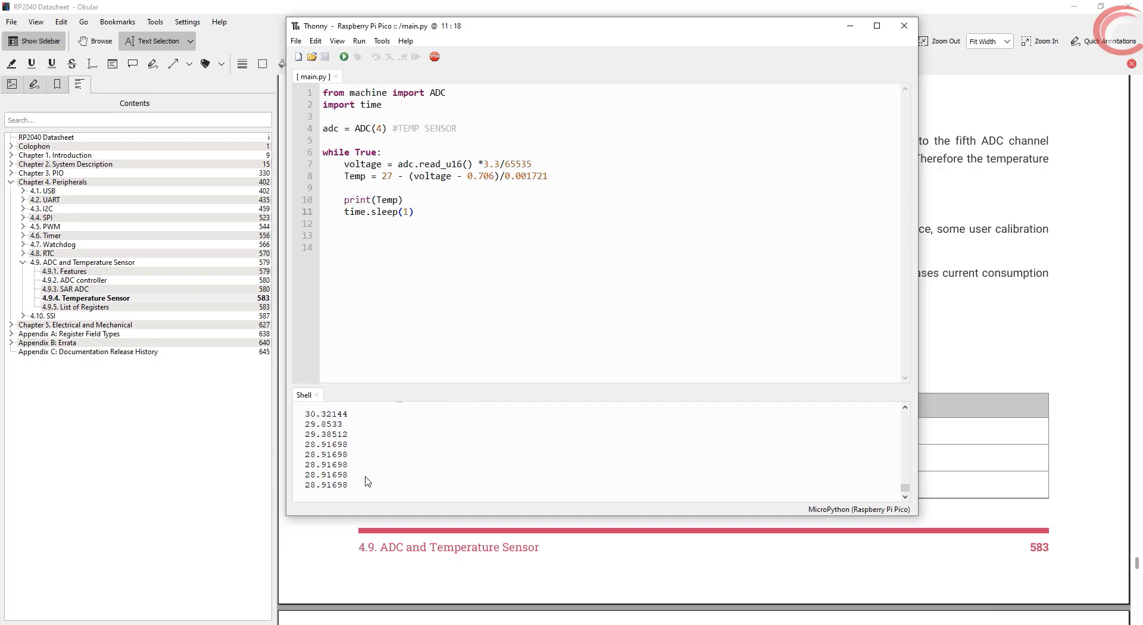
scroll(down, 3)
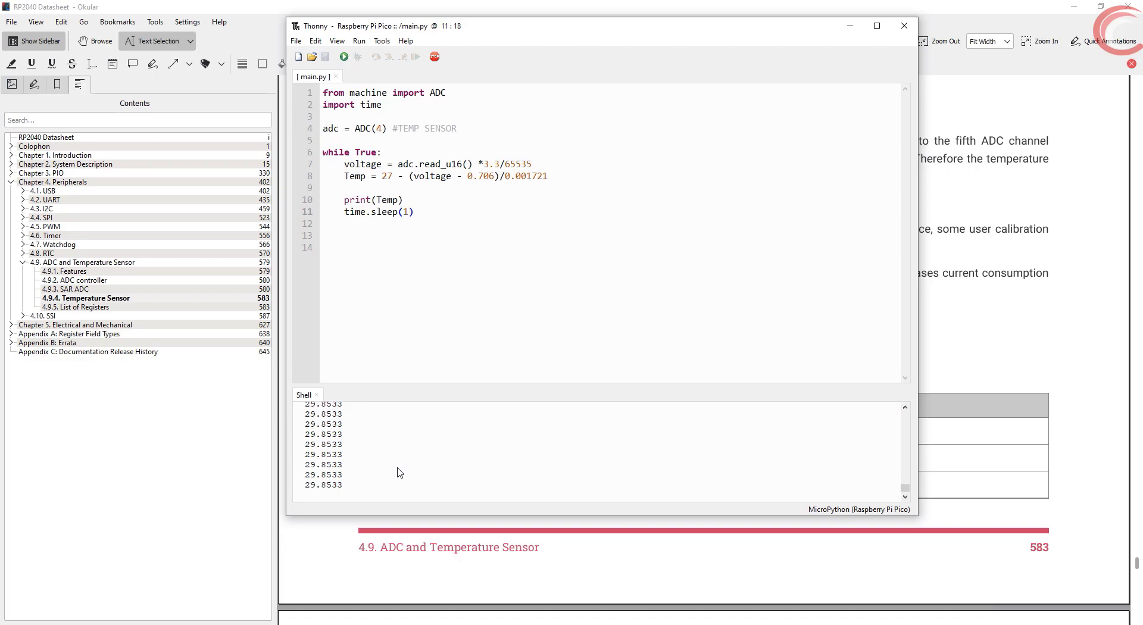
mouse_move(406, 468)
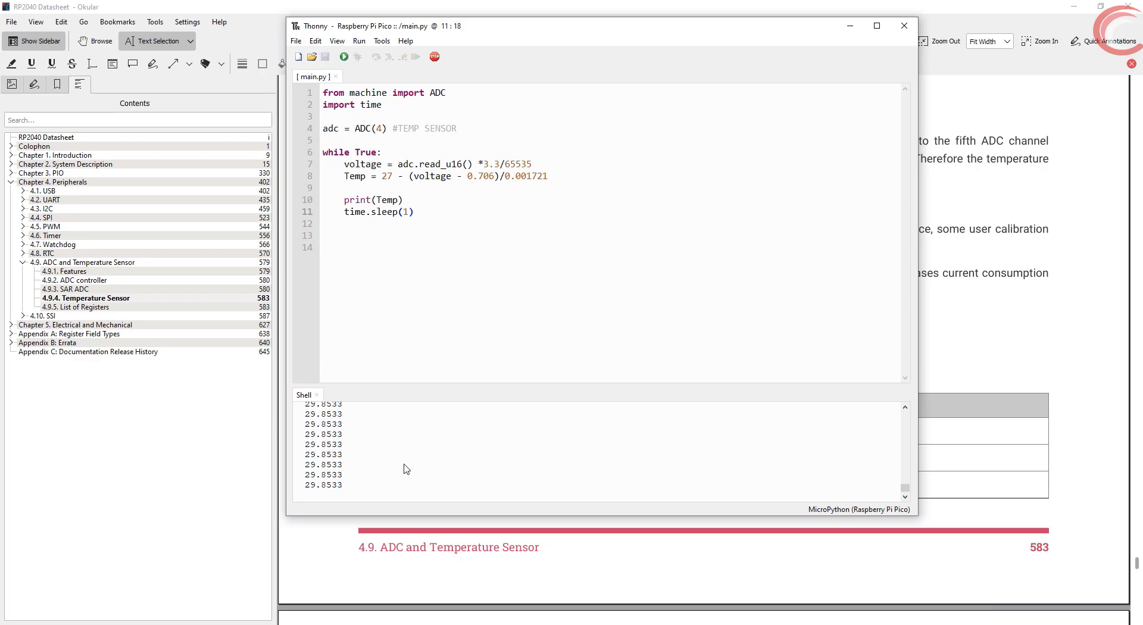
mouse_move(411, 430)
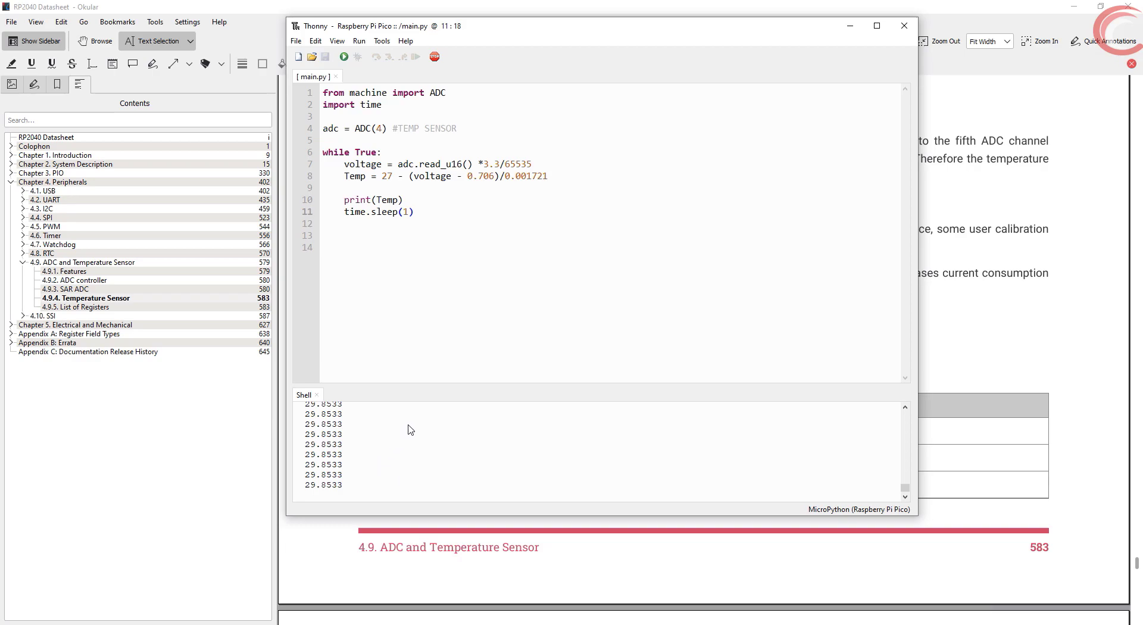